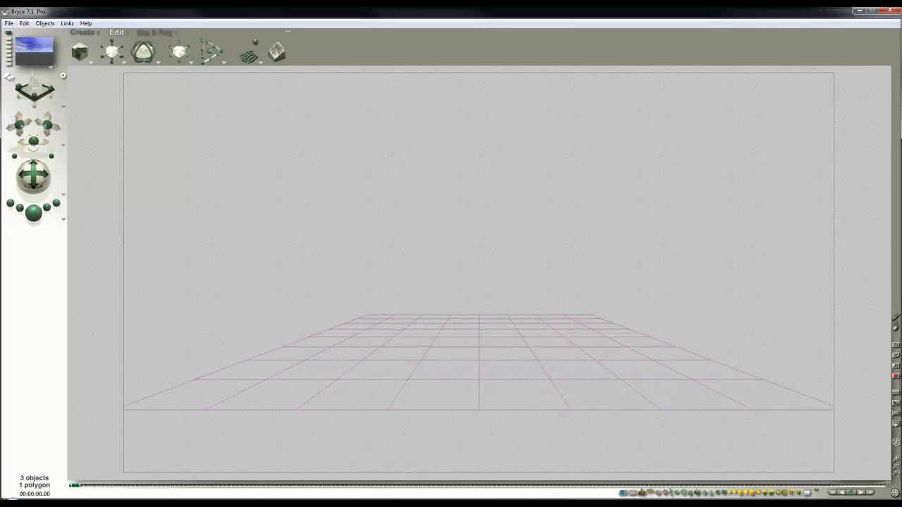
mouse_move(97, 51)
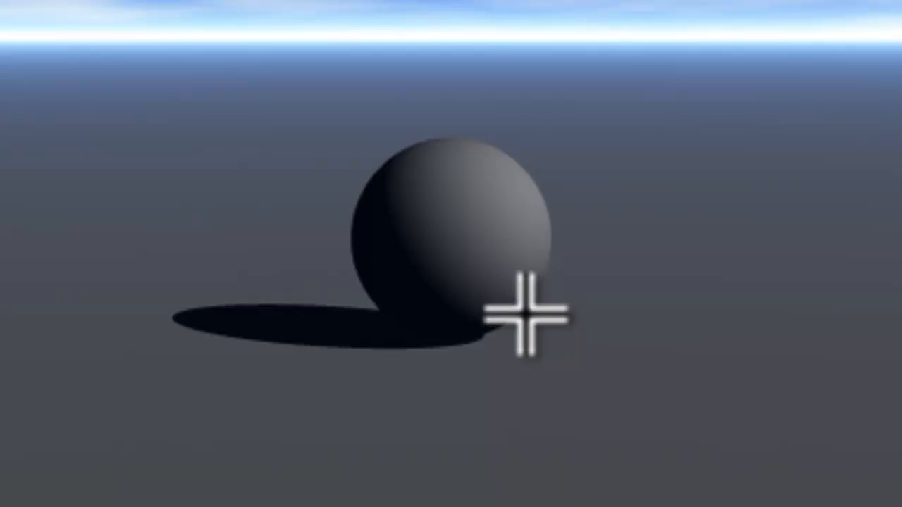
- Add a sphere primitive to the empty scene
click(28, 41)
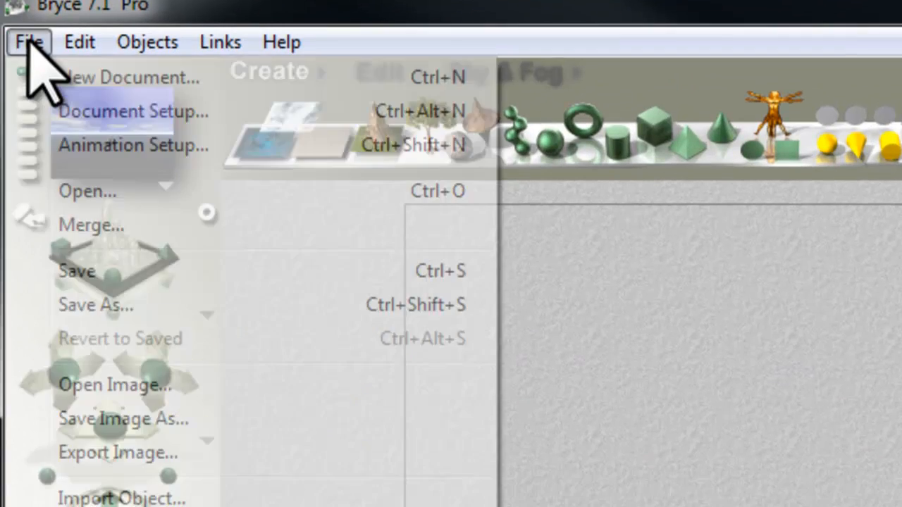
- Export the sphere as 'Sphere 4' in 3D Studio 3DS format
click(92, 306)
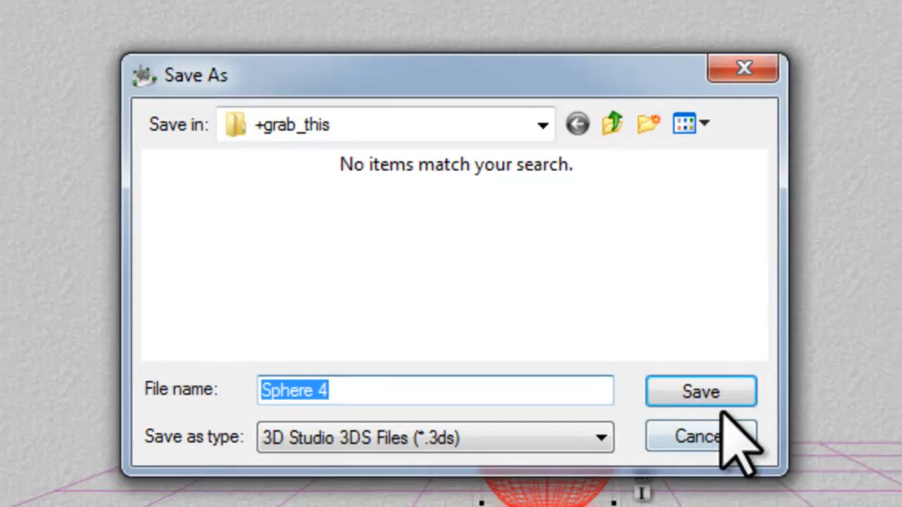
click(700, 391)
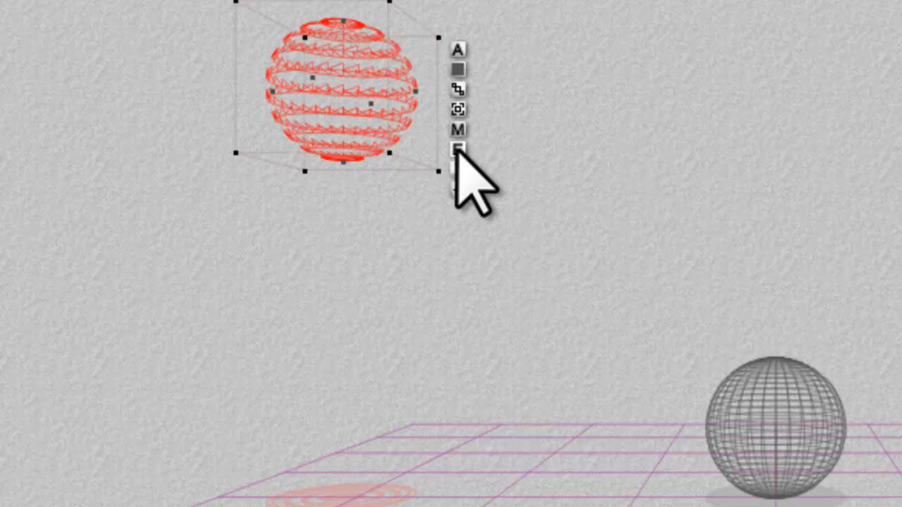
- Review the mesh sphere's smoothing settings and 1984-polygon count, leaving them unchanged
click(458, 149)
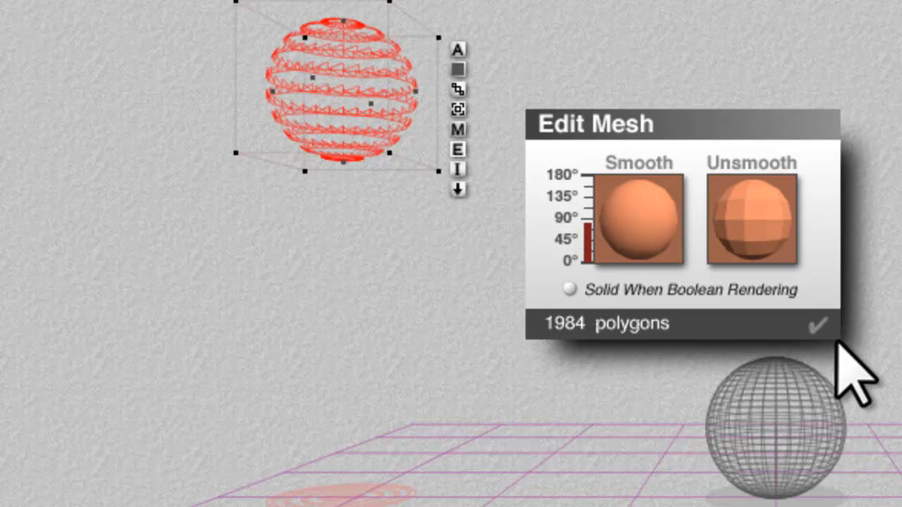
click(819, 325)
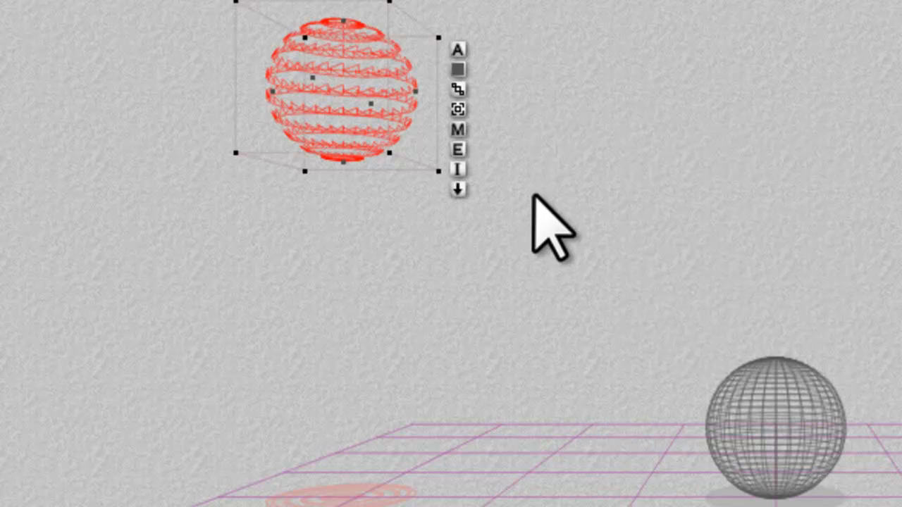
mouse_move(602, 286)
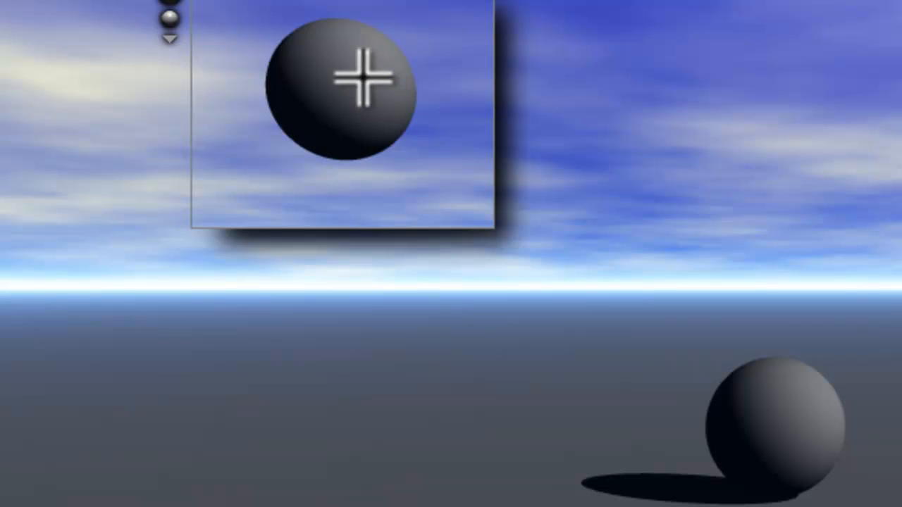
mouse_move(801, 418)
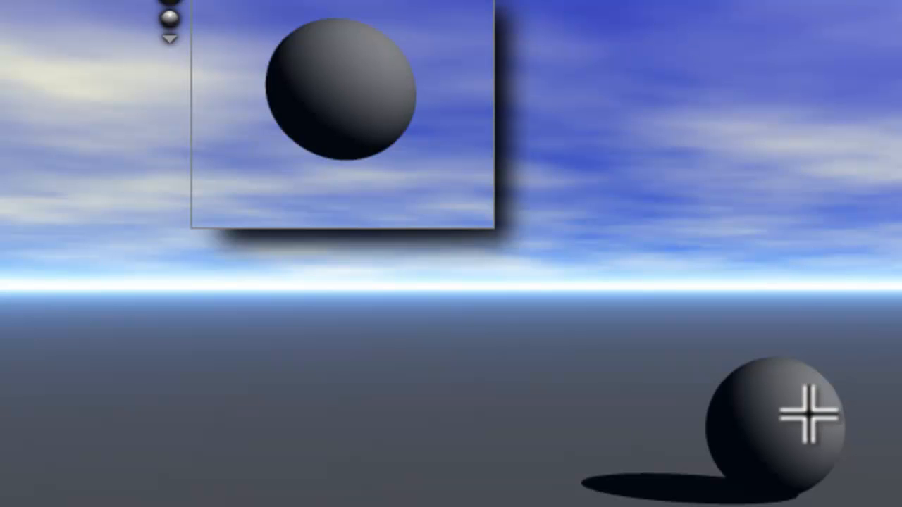
mouse_move(573, 134)
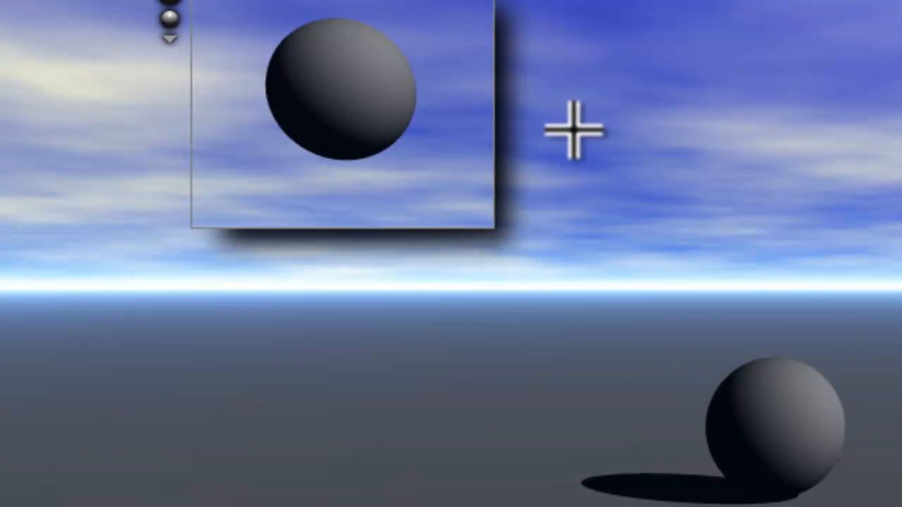
mouse_move(596, 141)
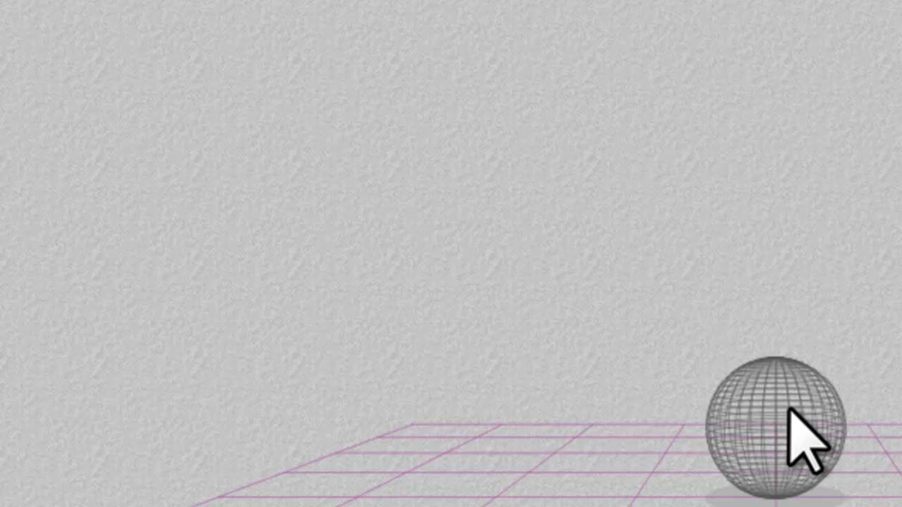
mouse_move(747, 412)
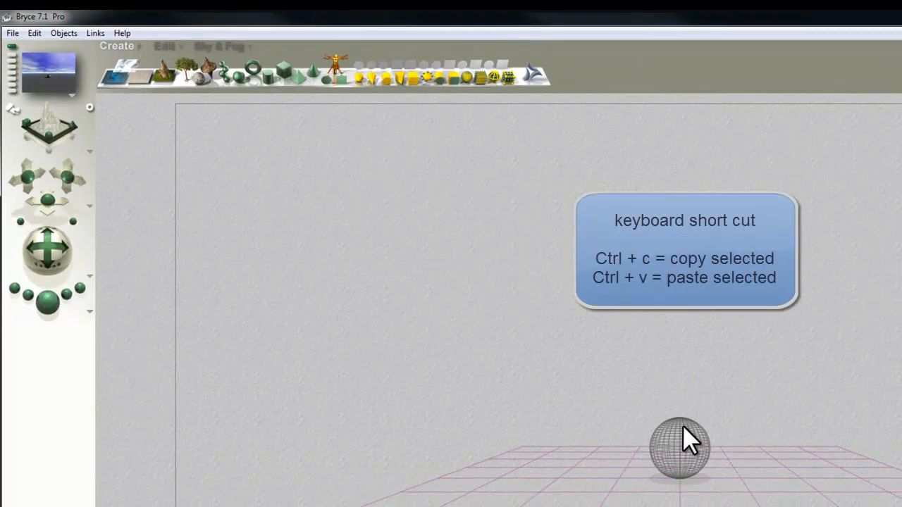
- Copy and paste the sphere, raise the duplicate overlapping the original, and select the pair
click(678, 458)
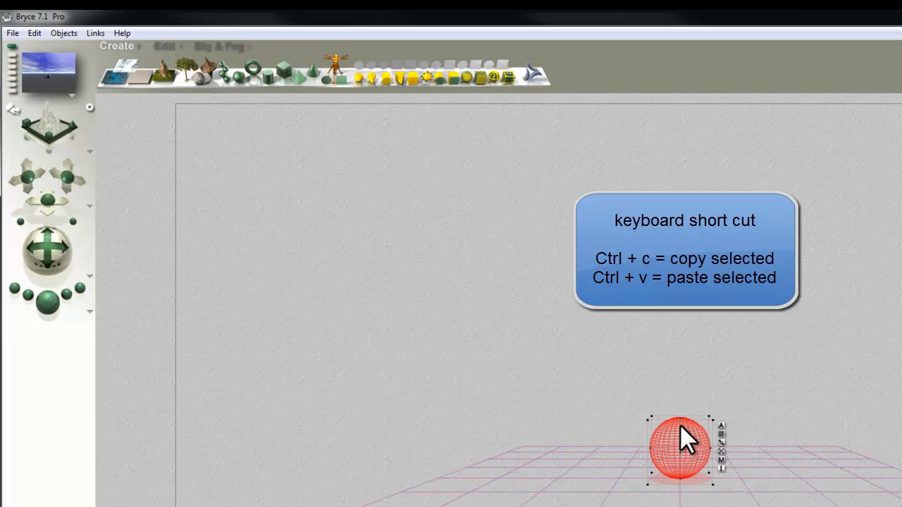
click(163, 48)
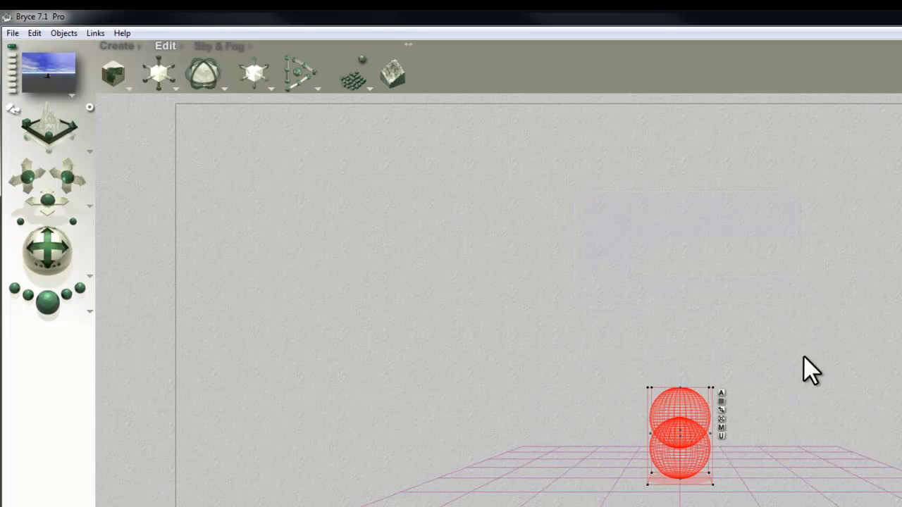
click(11, 32)
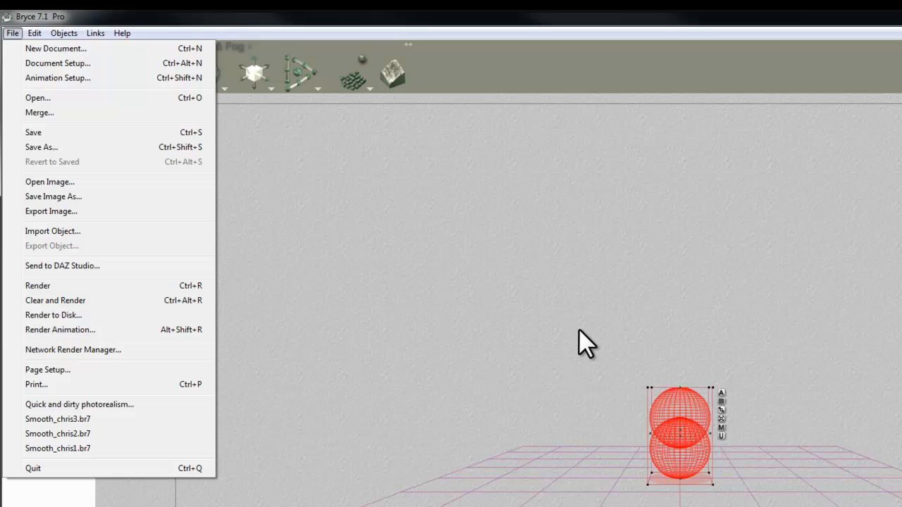
click(704, 430)
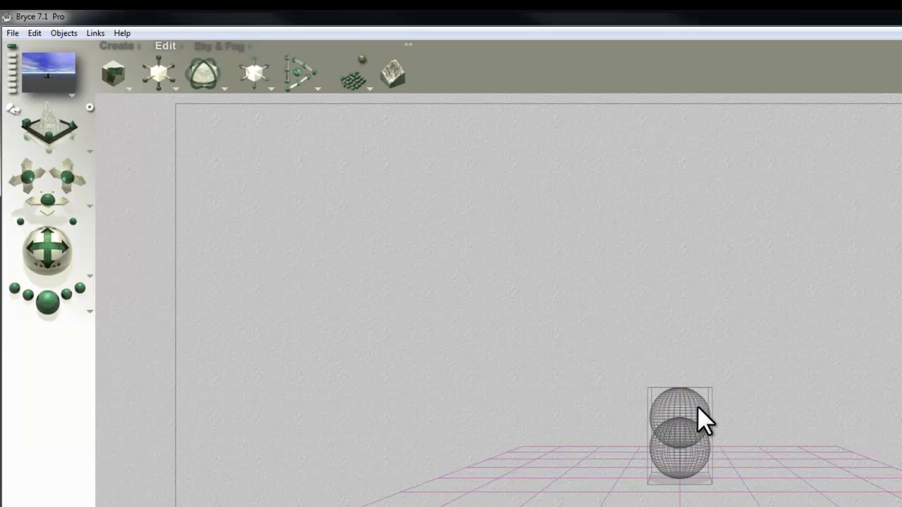
click(680, 419)
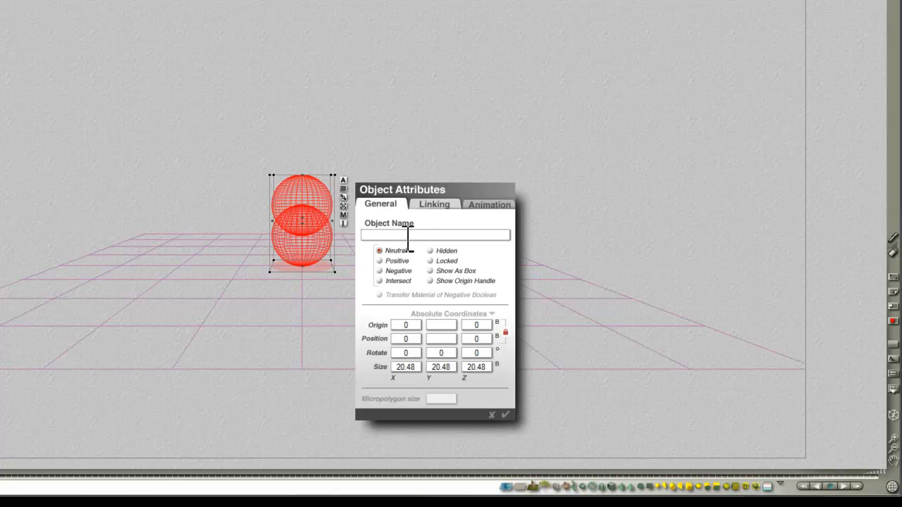
- Set the sphere group to a Positive boolean, then start a new empty scene
click(379, 261)
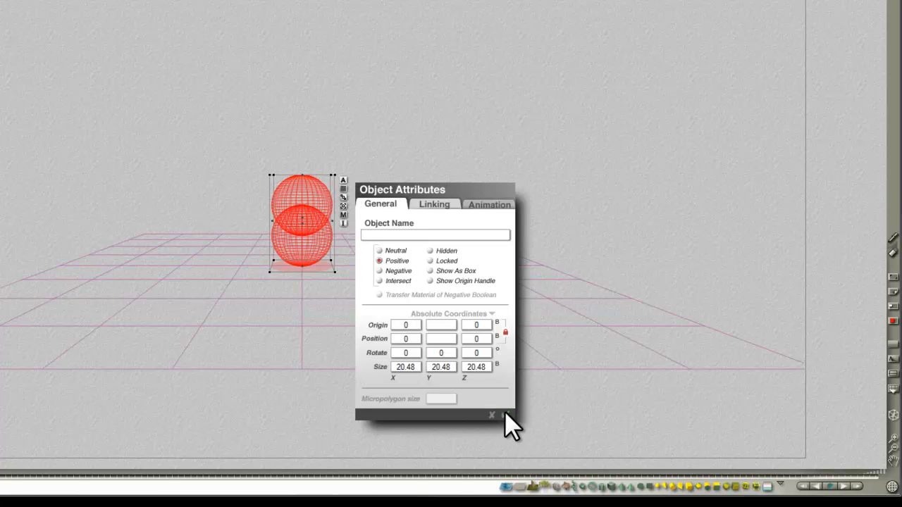
click(490, 416)
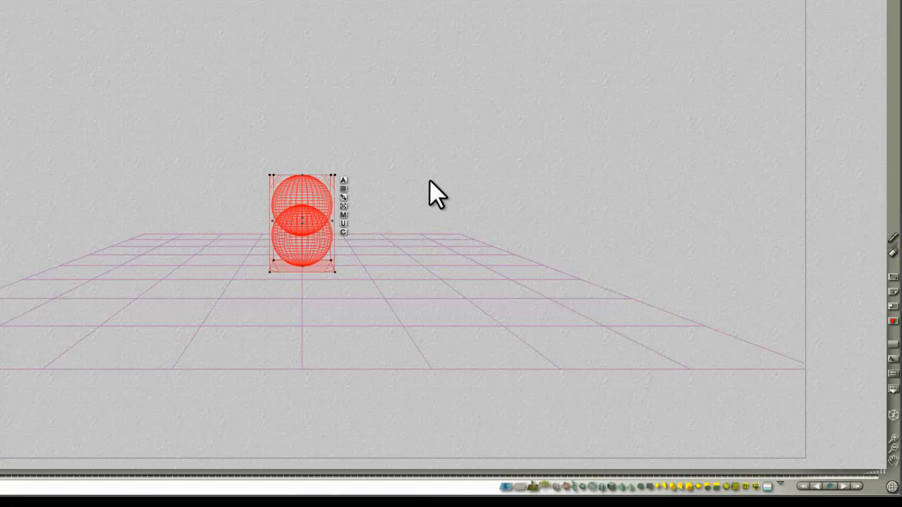
mouse_move(347, 243)
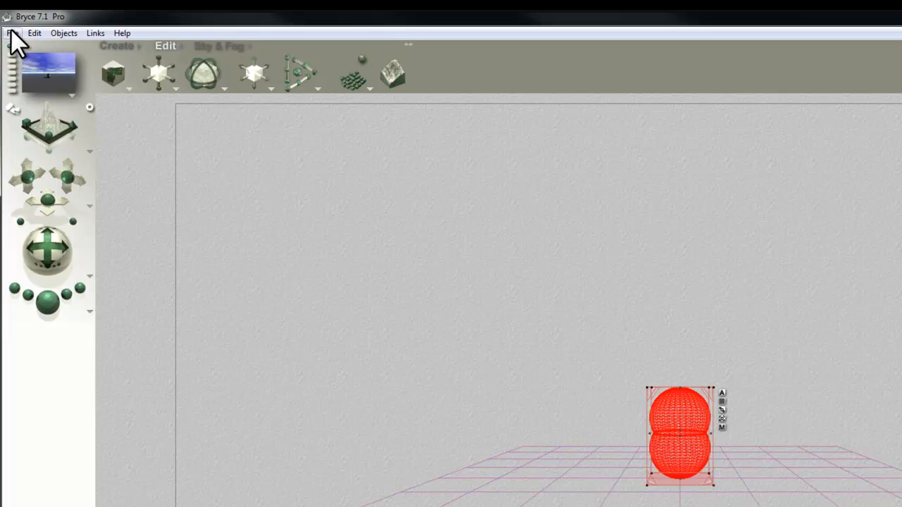
click(11, 32)
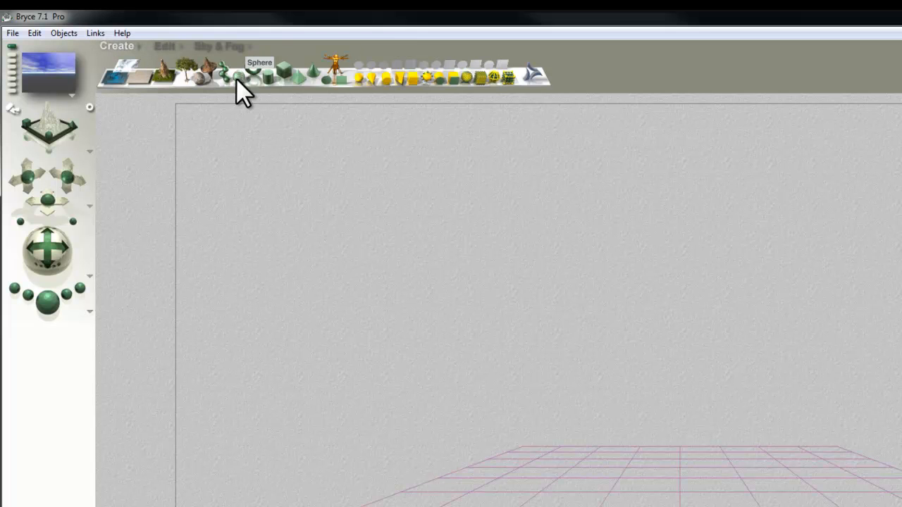
- Add a sphere and set it as the negative sphere at Y 20.48 above the positive one
click(244, 76)
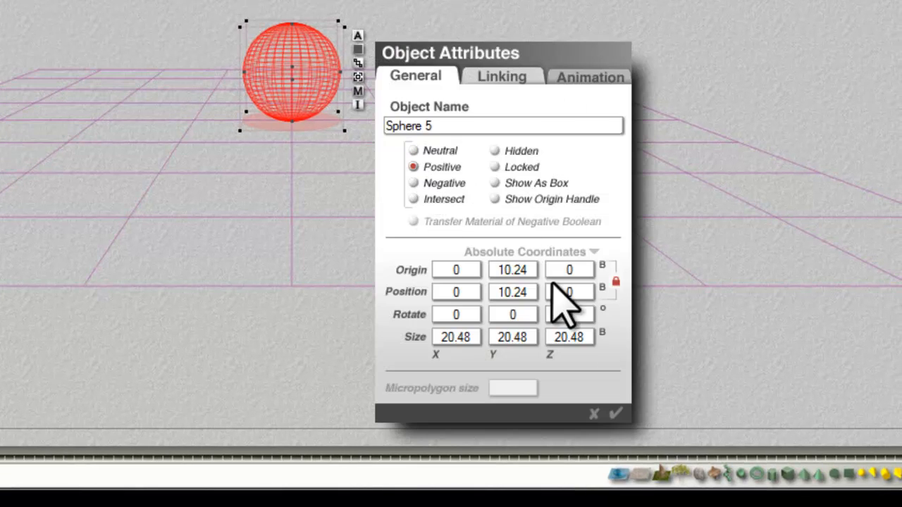
click(593, 413)
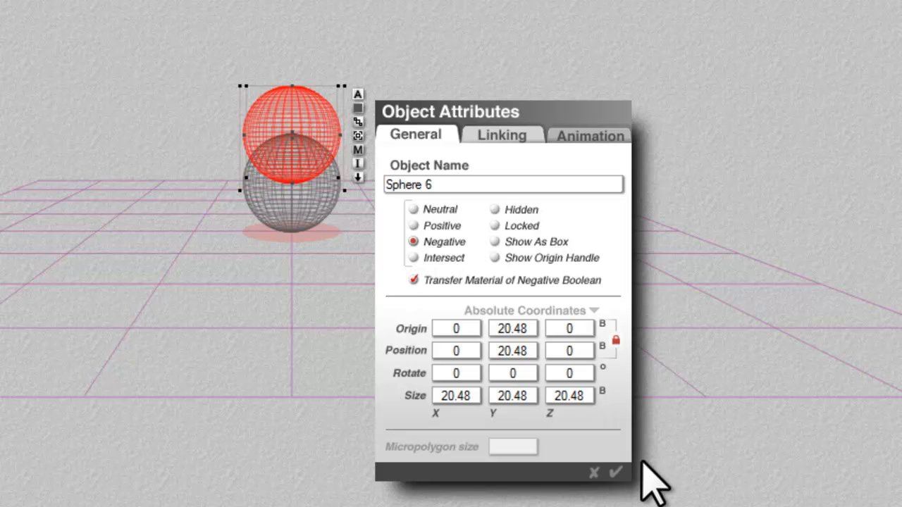
click(620, 470)
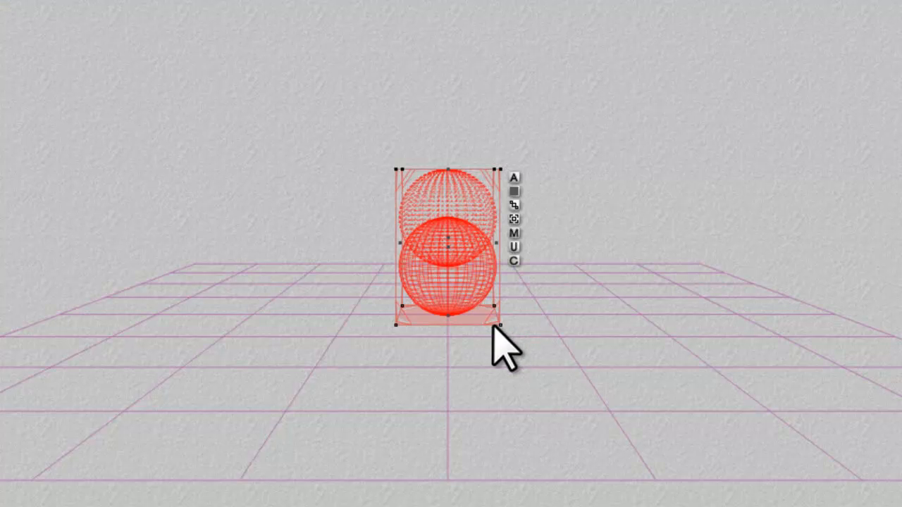
mouse_move(472, 388)
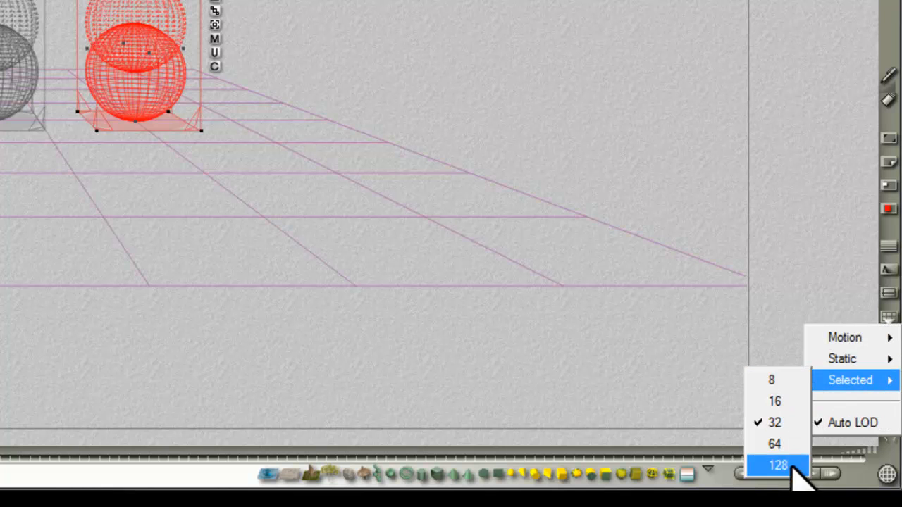
click(779, 462)
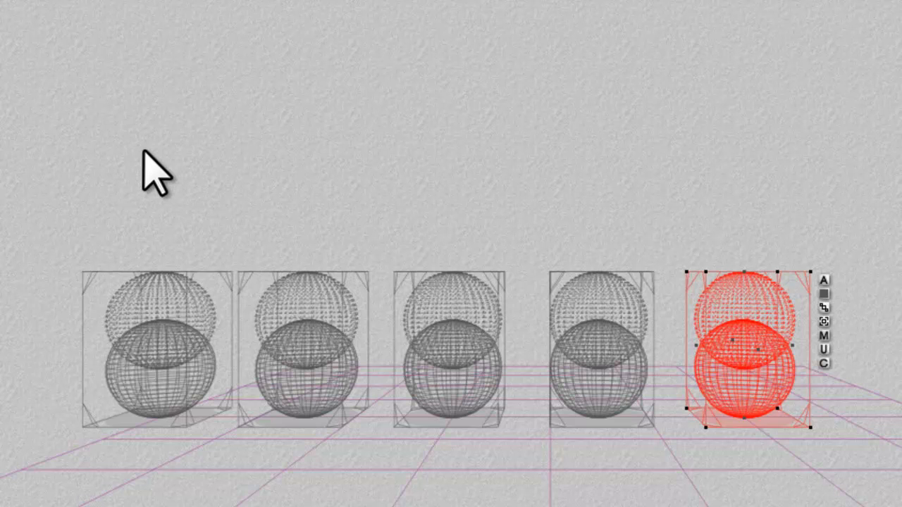
mouse_move(113, 145)
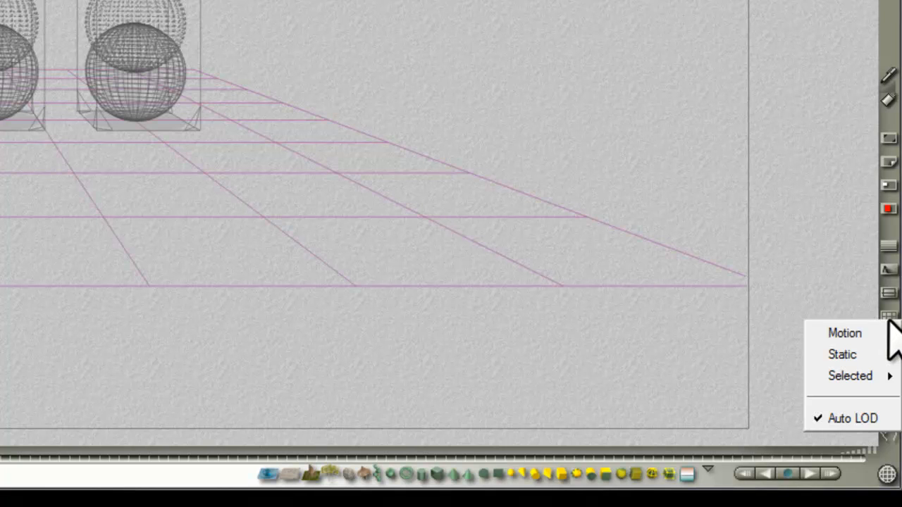
mouse_move(854, 377)
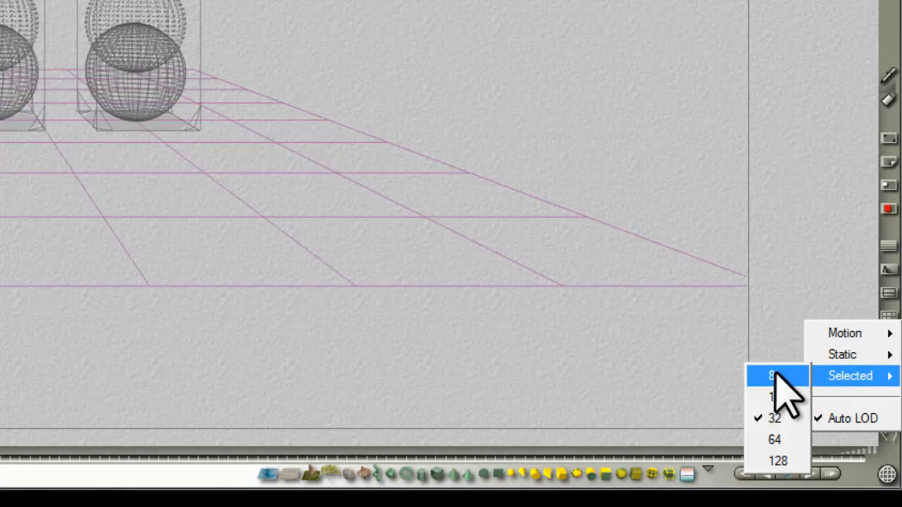
click(770, 375)
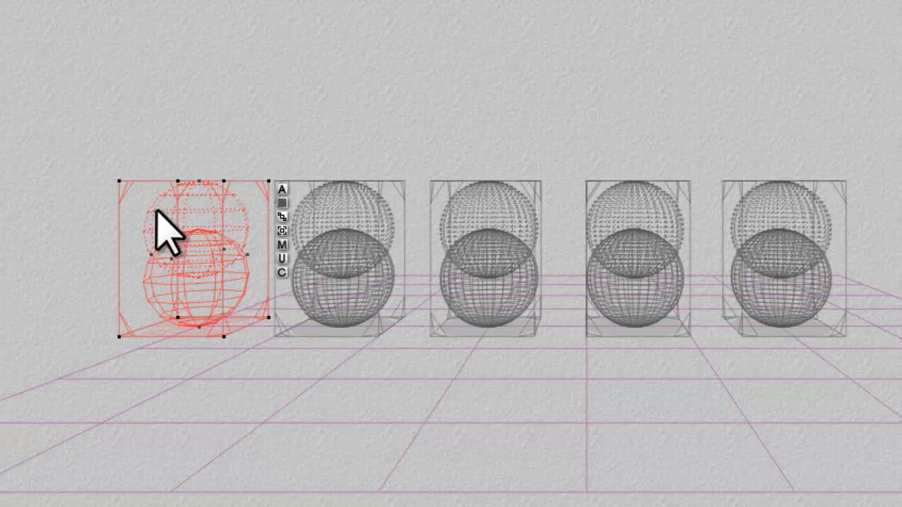
mouse_move(202, 262)
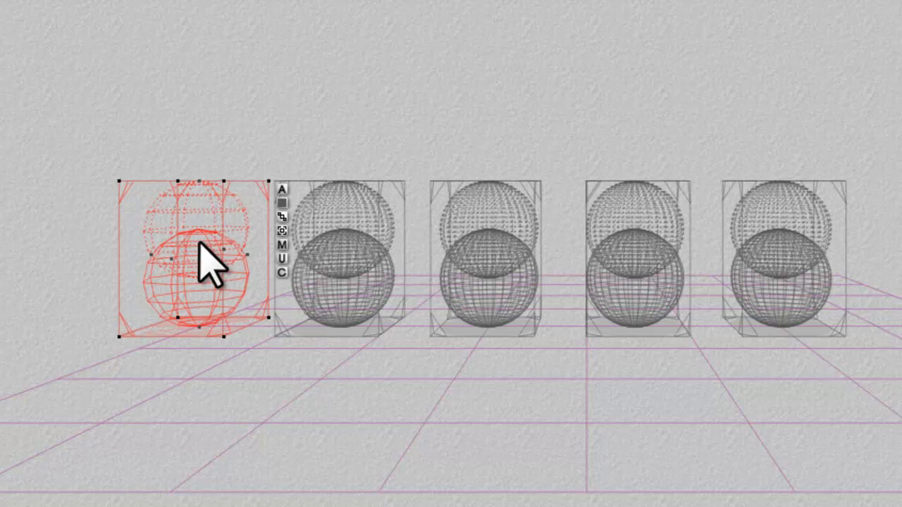
mouse_move(207, 308)
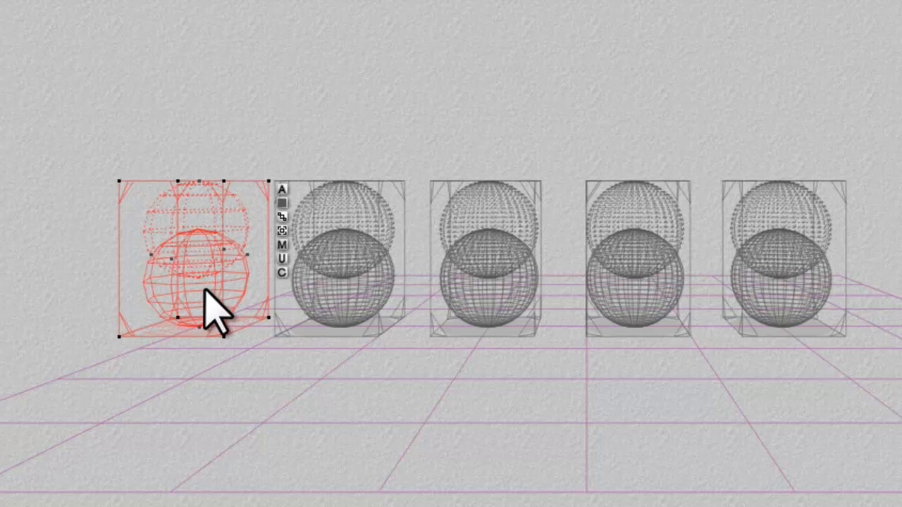
mouse_move(205, 243)
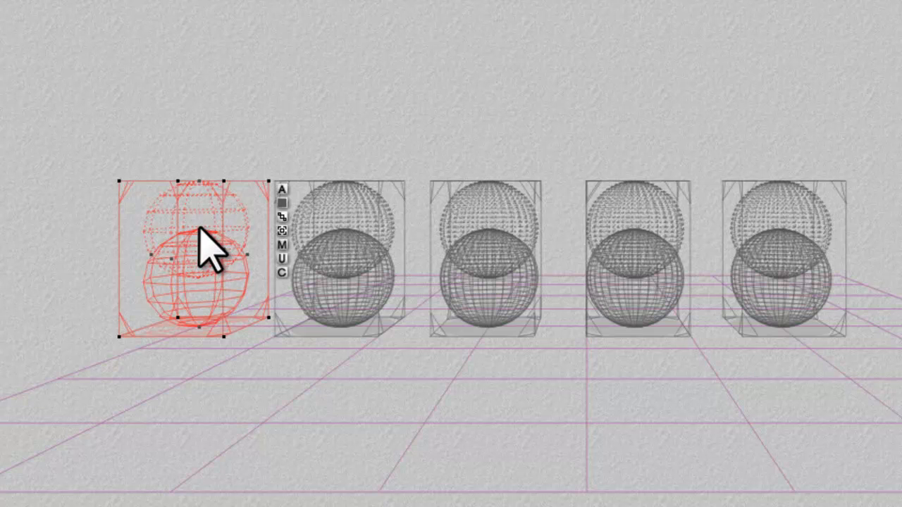
mouse_move(71, 74)
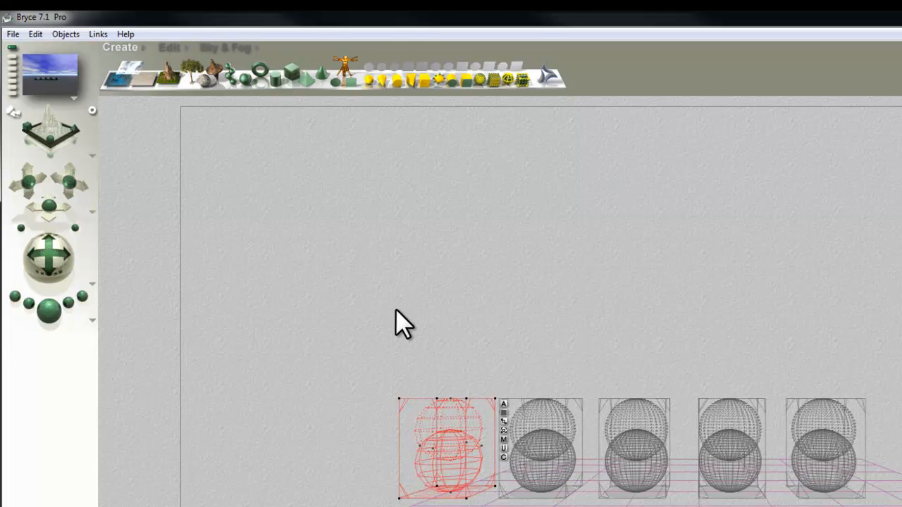
mouse_move(317, 299)
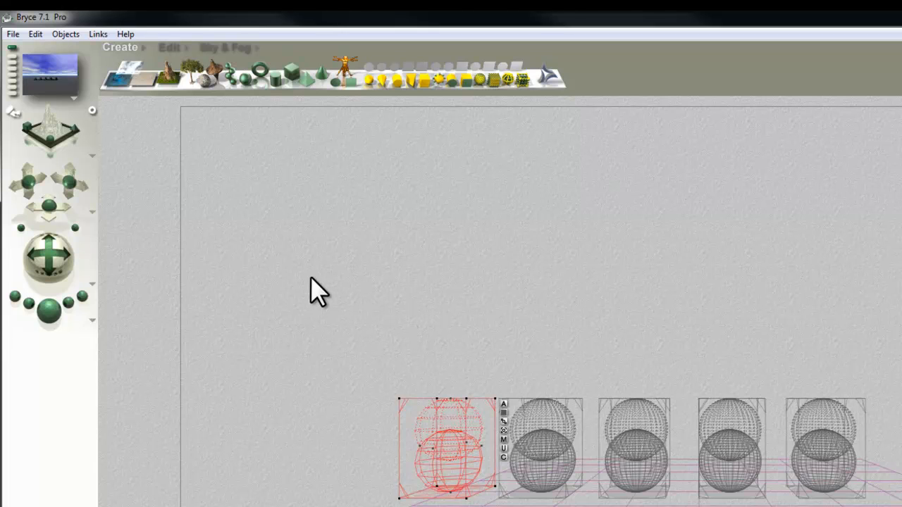
mouse_move(240, 113)
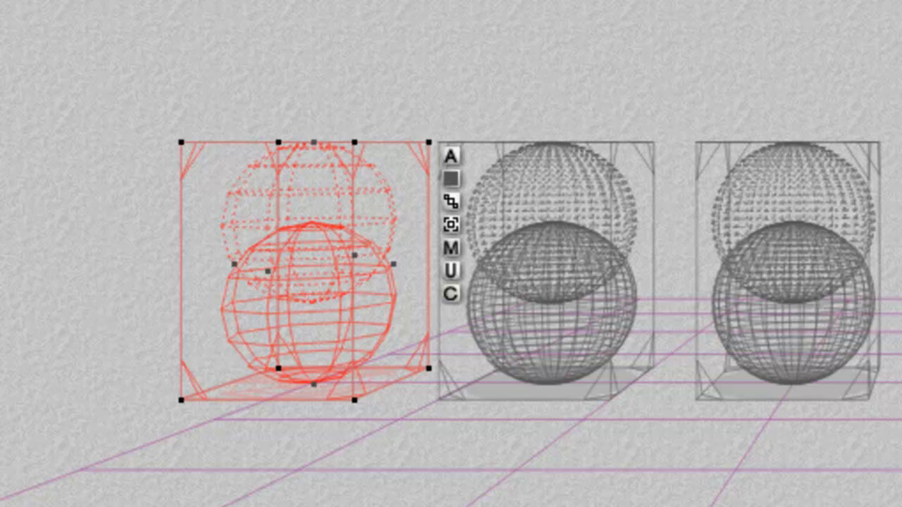
mouse_move(21, 148)
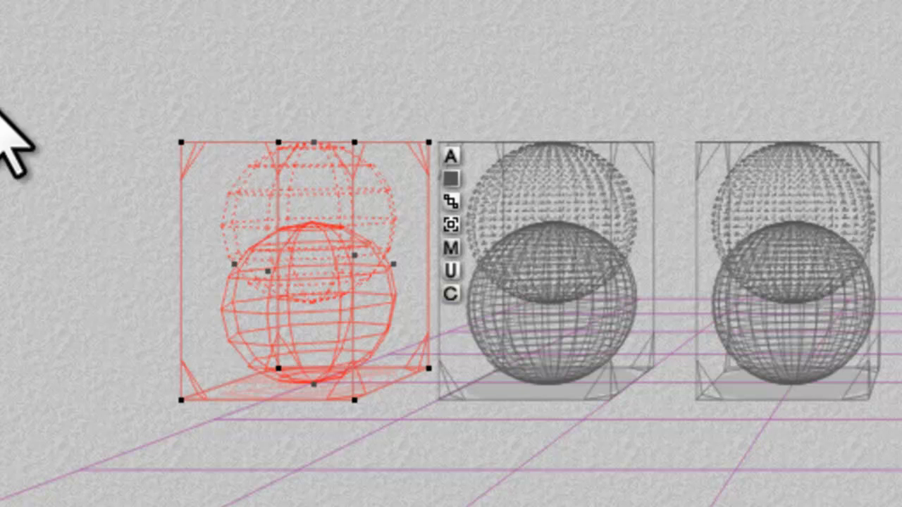
mouse_move(345, 218)
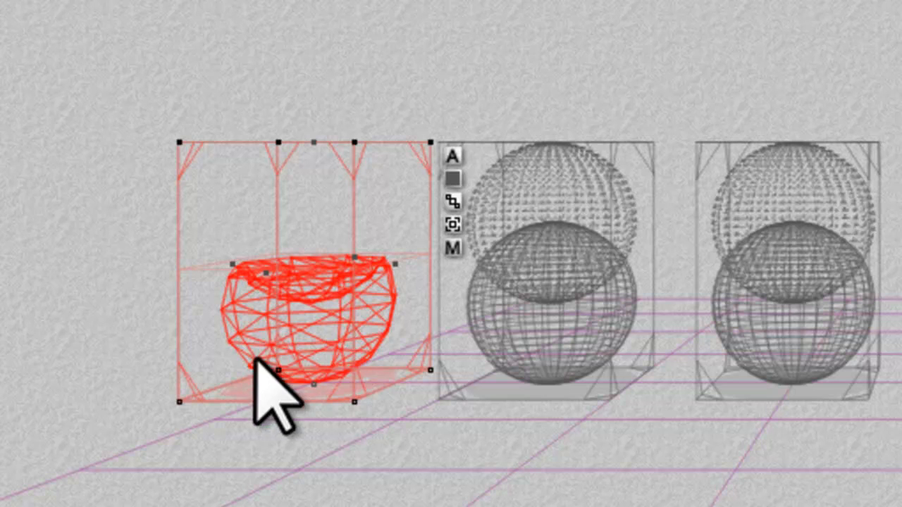
mouse_move(353, 359)
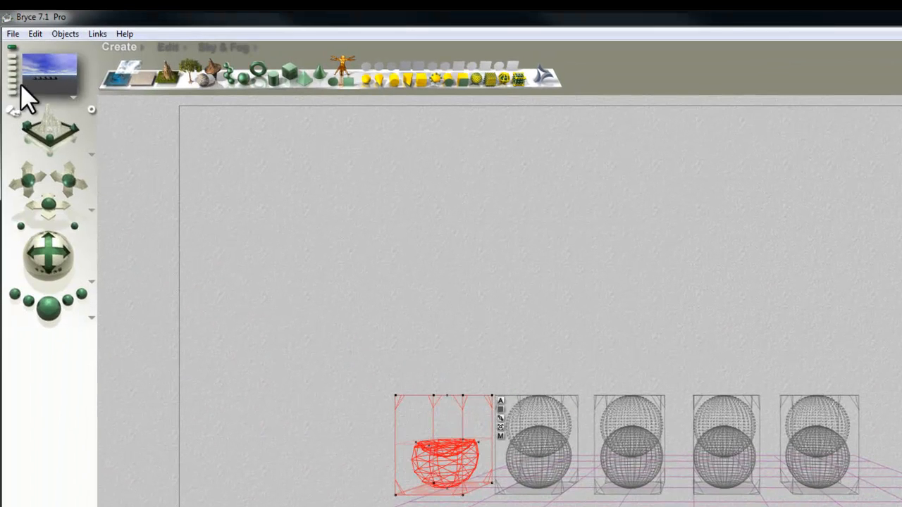
- Convert the first boolean sphere pair to a low-detail mesh
click(10, 33)
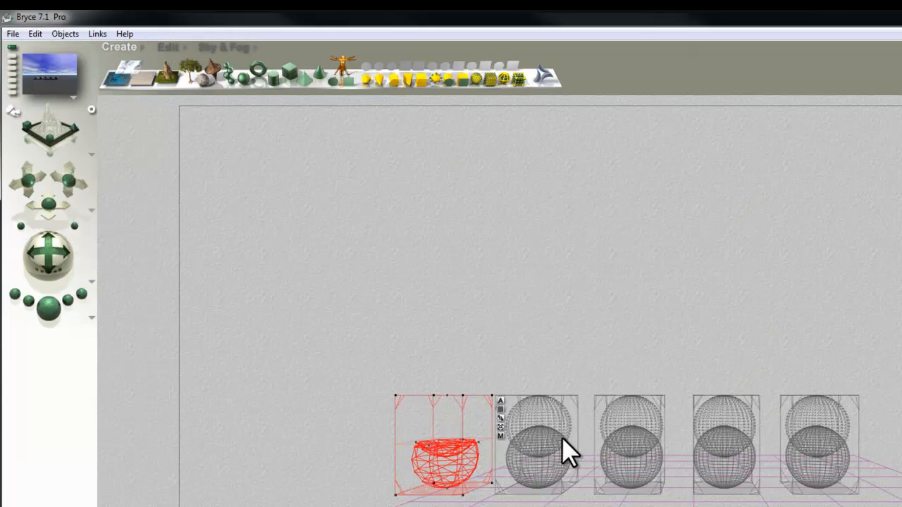
- Import the saved Mesh 5.3ds bowl into the scene
click(10, 33)
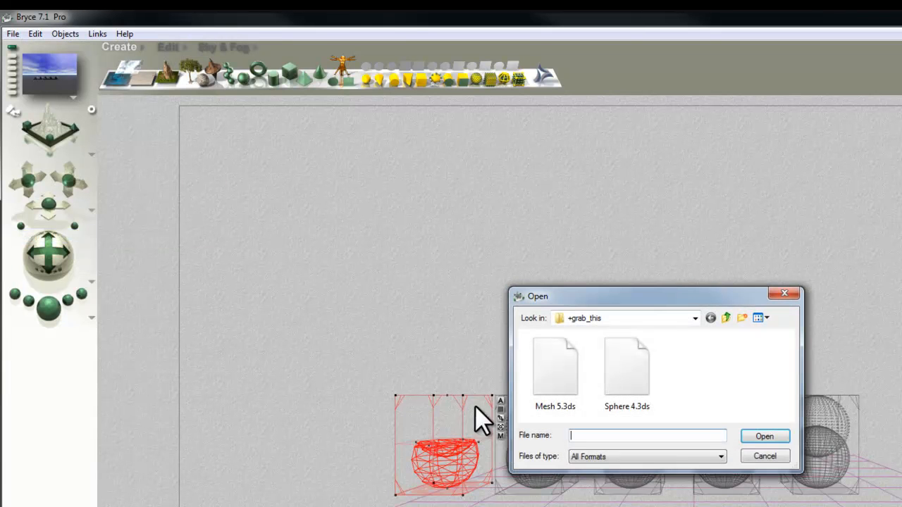
click(557, 366)
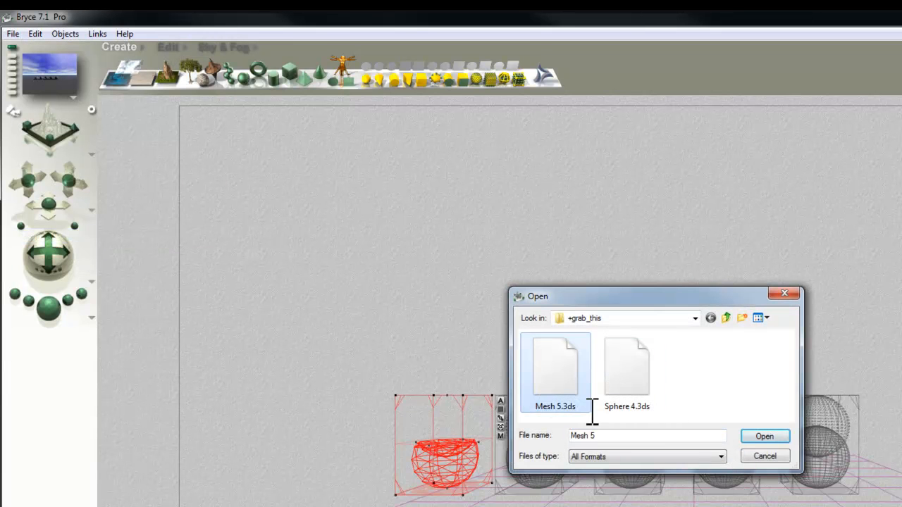
click(770, 436)
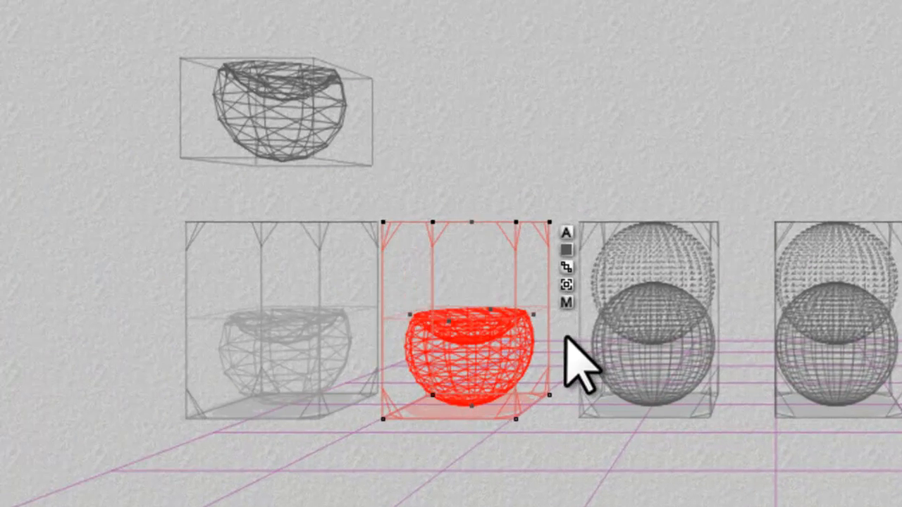
- Export the second bowl as Mesh 7.3ds and import it back into the scene
click(15, 39)
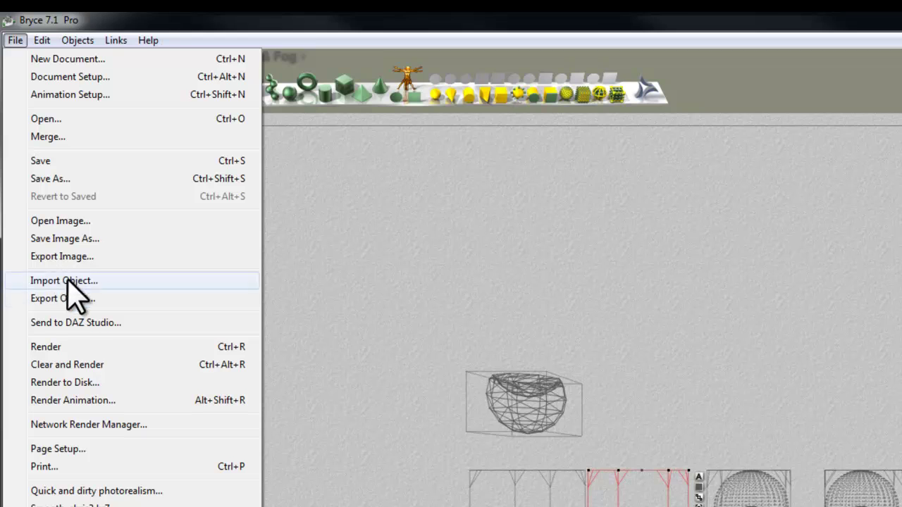
click(59, 298)
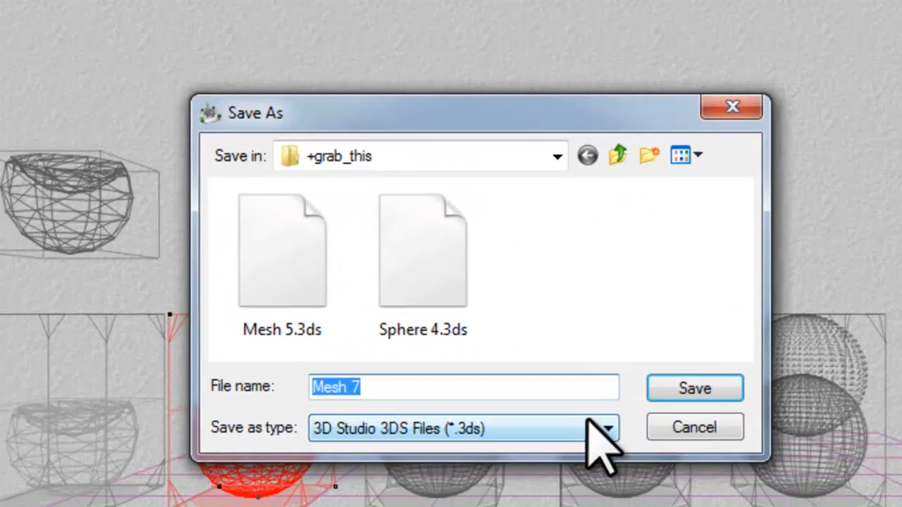
click(694, 388)
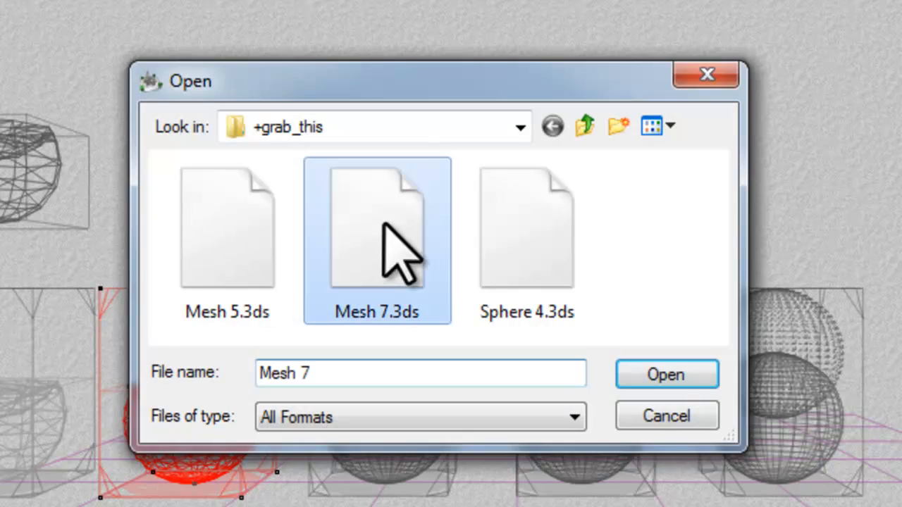
click(667, 374)
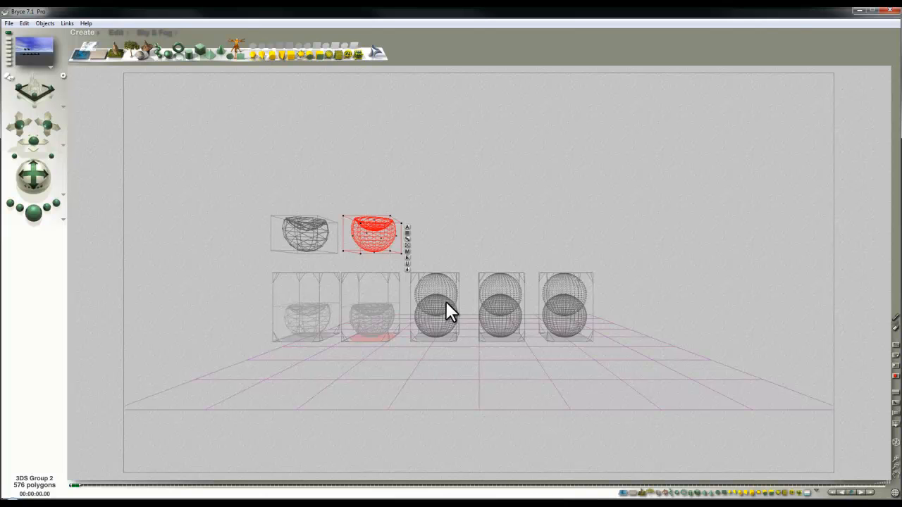
- Convert the third sphere pair to a mesh, reimport it, and convert the fourth pair
click(435, 313)
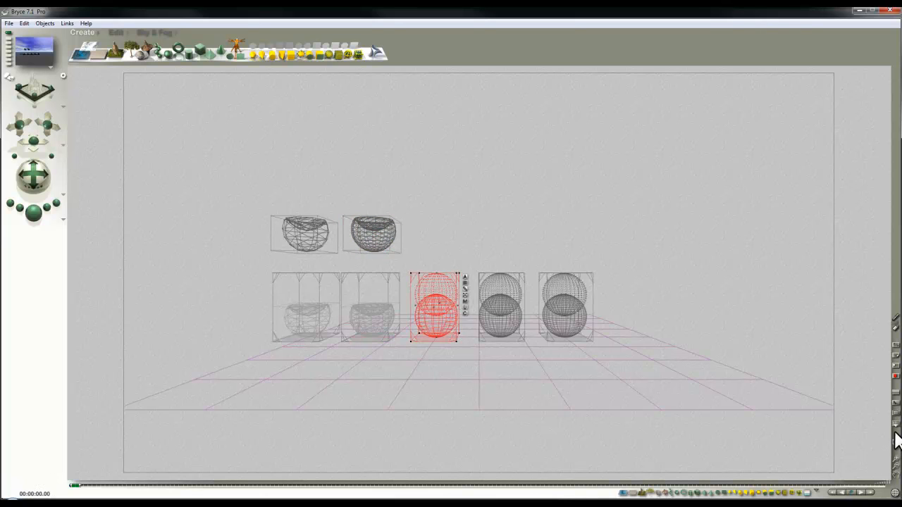
click(895, 435)
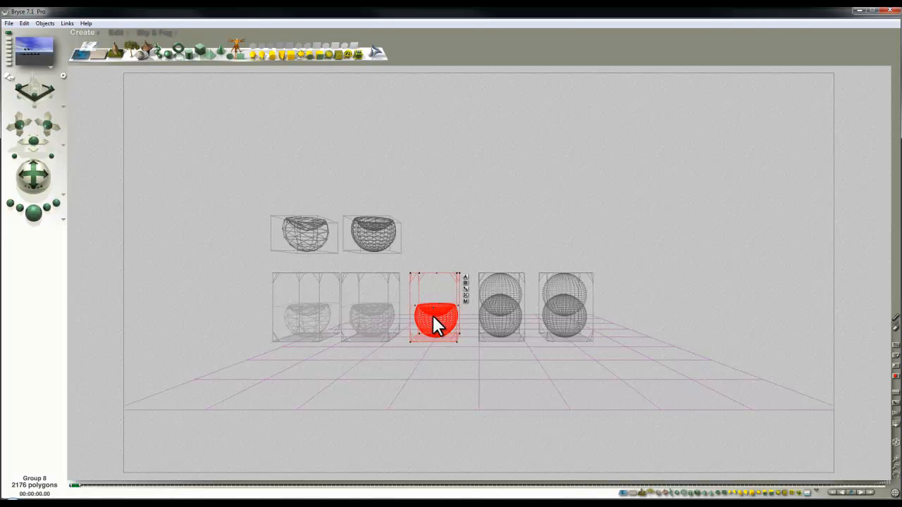
click(9, 23)
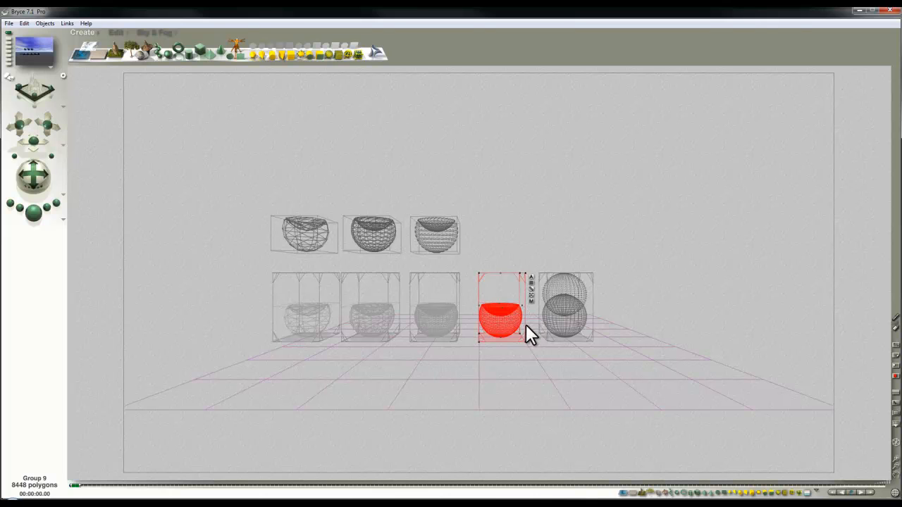
click(9, 23)
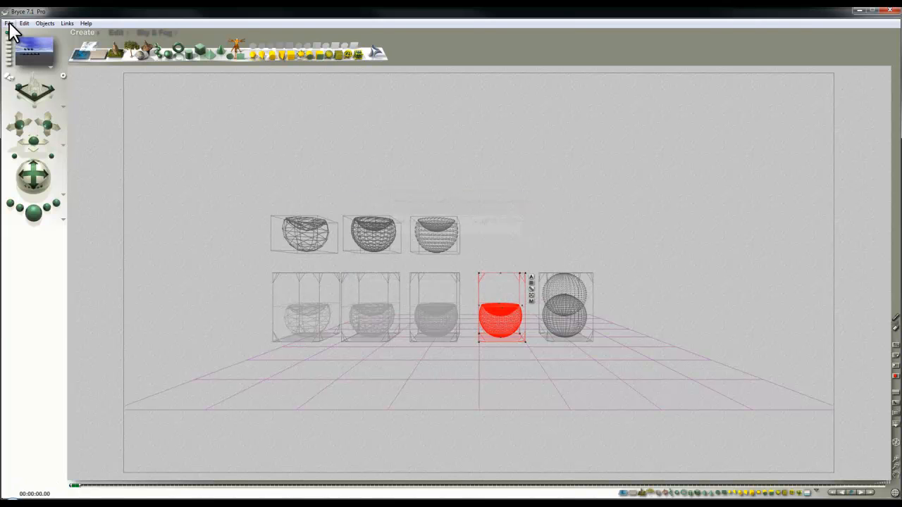
- Move the imported fourth bowl into the top row and convert the fifth pair to a mesh
click(8, 23)
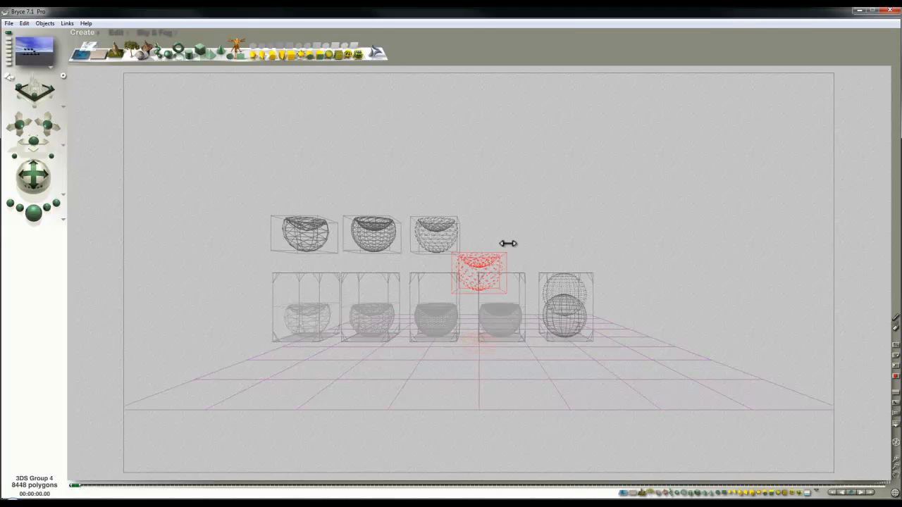
drag(479, 273, 498, 243)
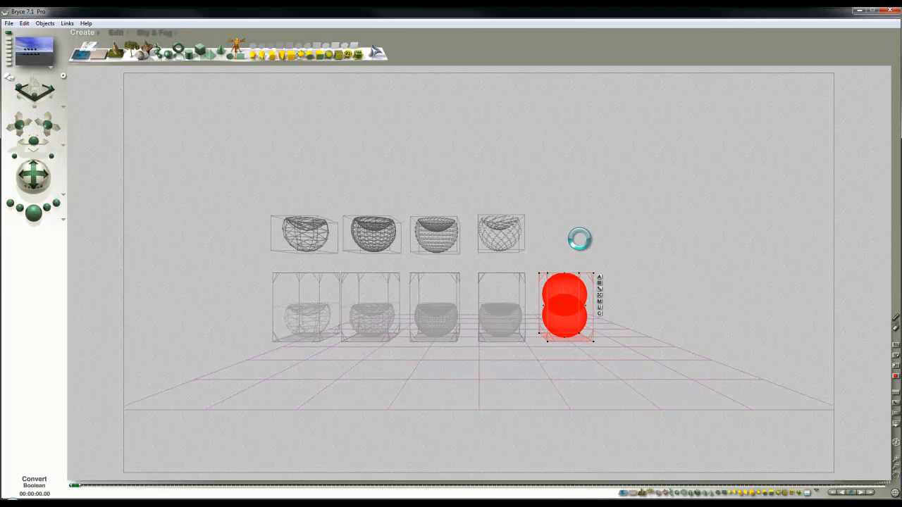
click(159, 33)
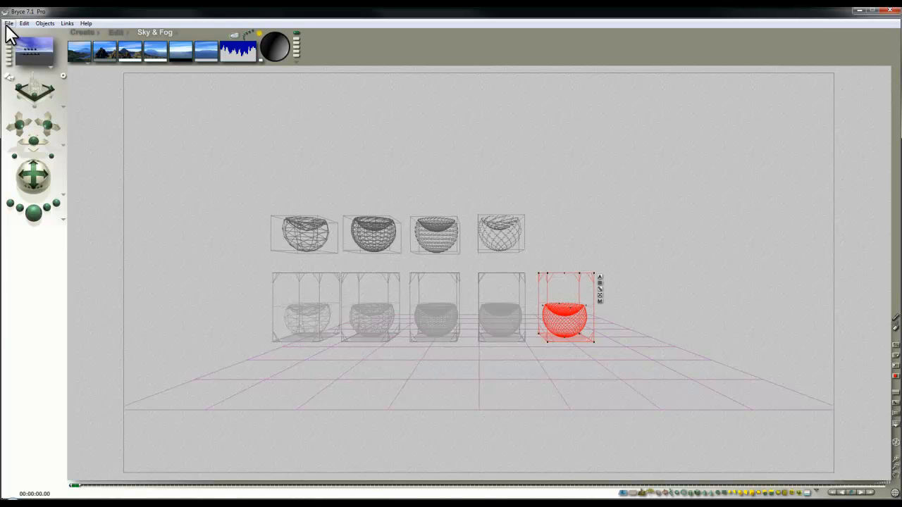
- Export the fifth bowl as Mesh 13.3ds and import it back
click(9, 23)
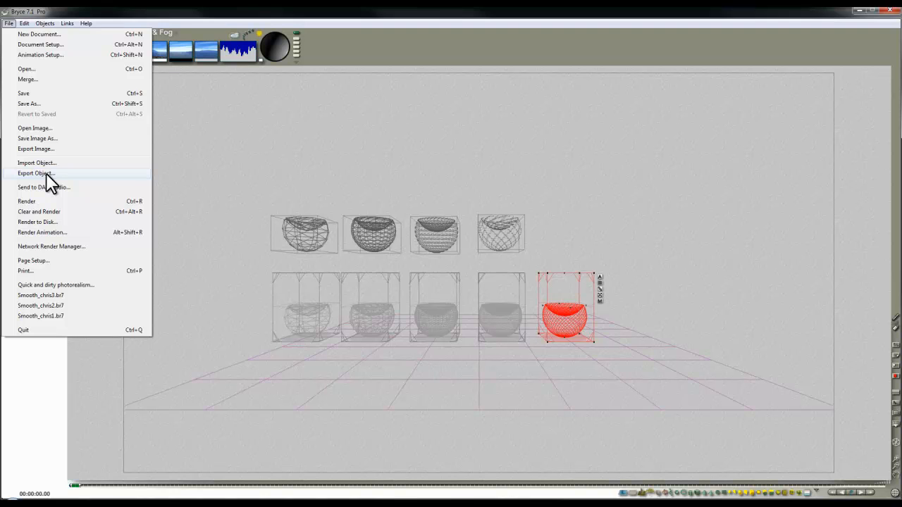
click(35, 173)
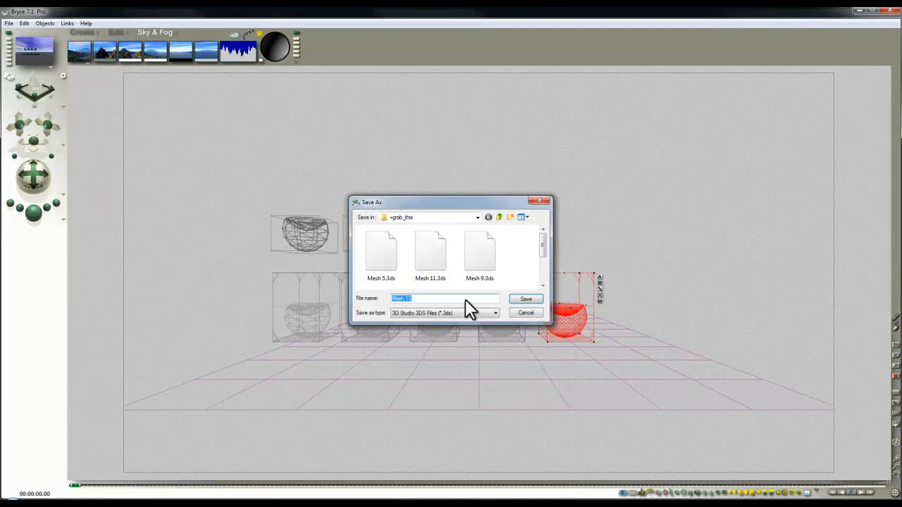
click(9, 22)
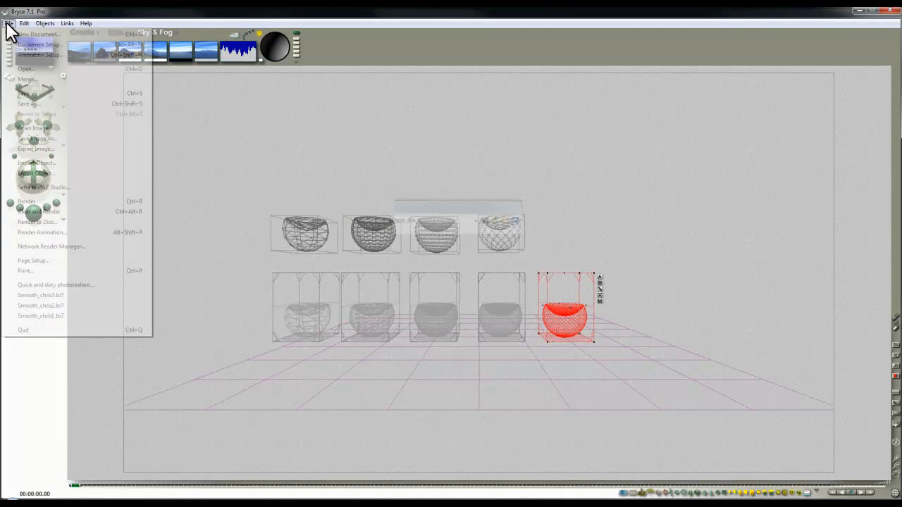
click(35, 172)
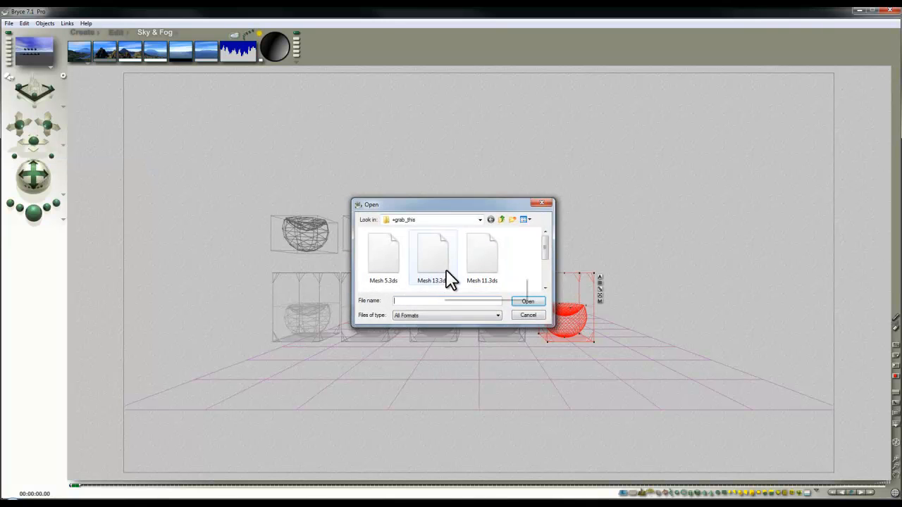
click(528, 300)
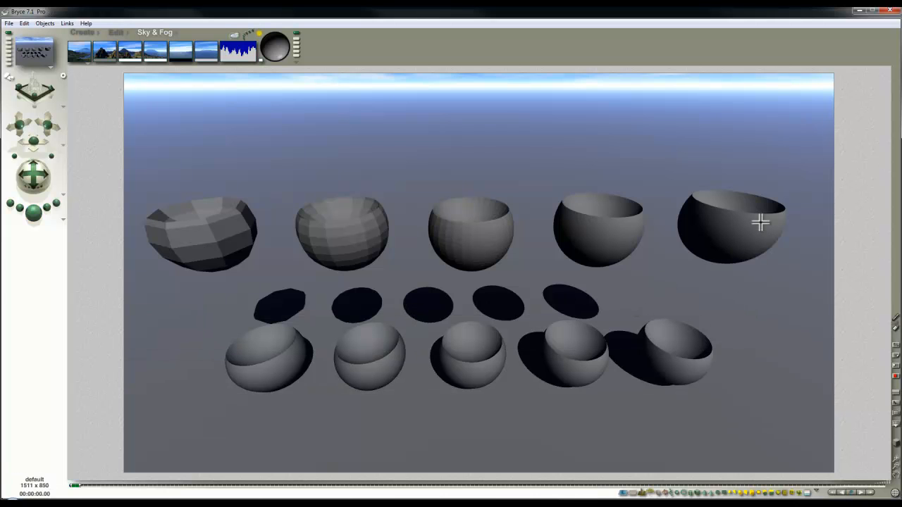
mouse_move(785, 227)
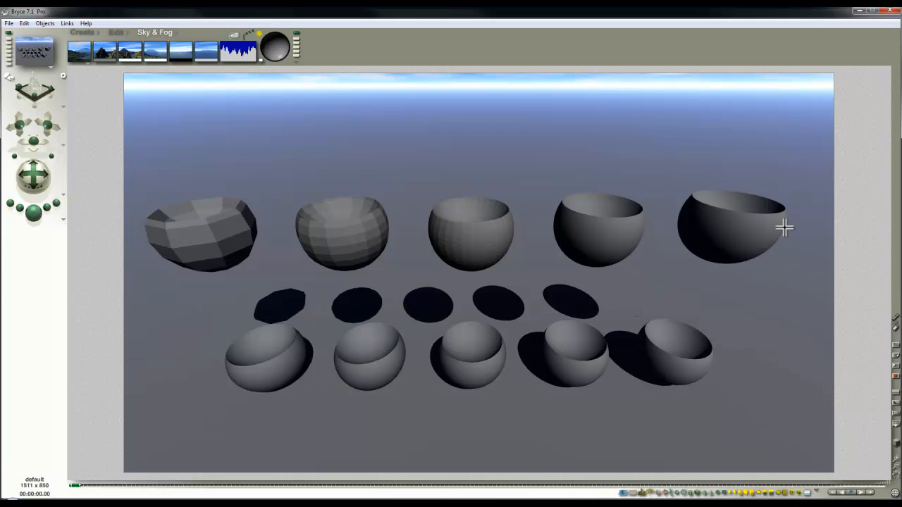
mouse_move(562, 307)
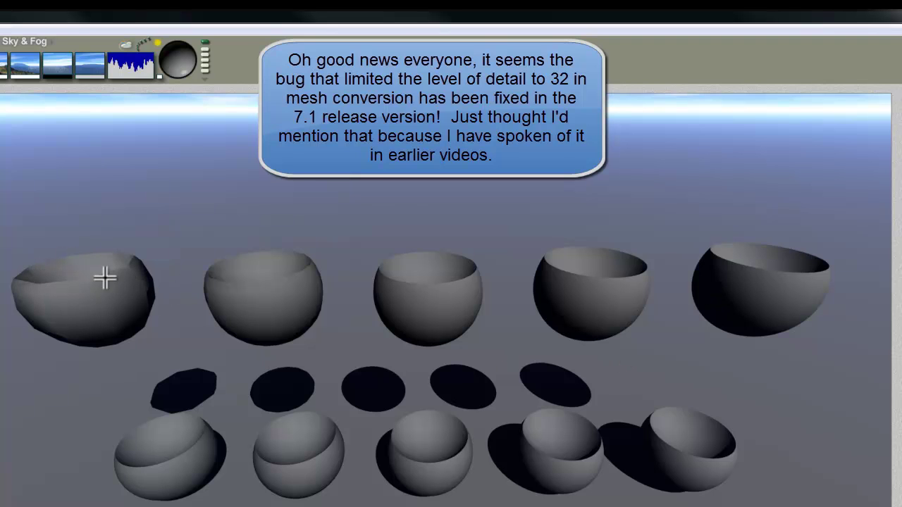
mouse_move(111, 266)
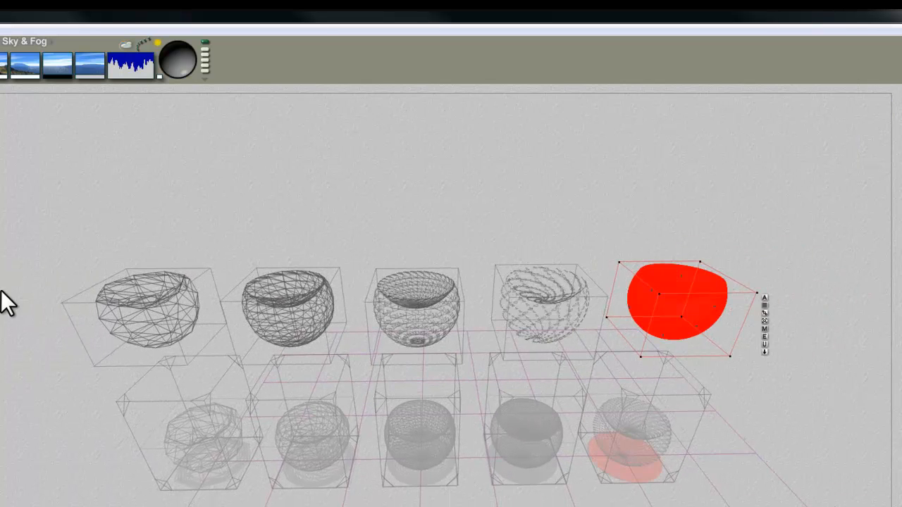
mouse_move(284, 431)
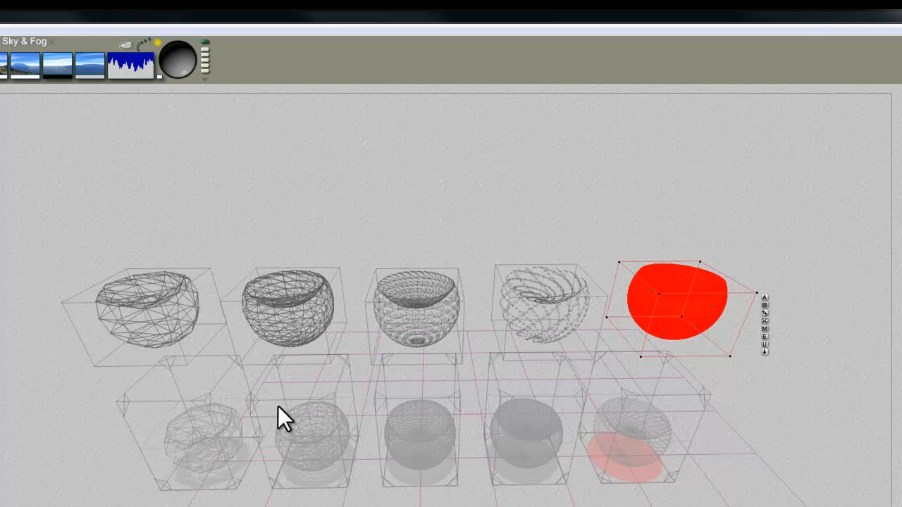
mouse_move(547, 479)
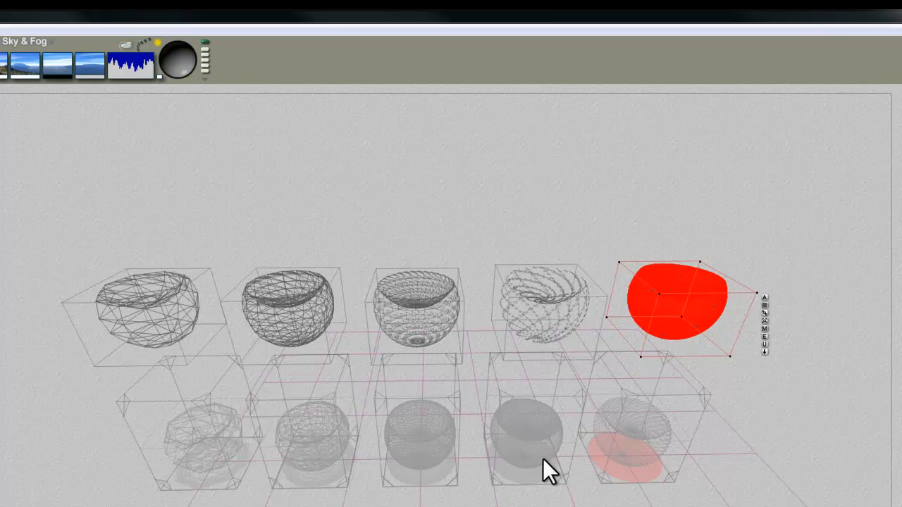
mouse_move(429, 447)
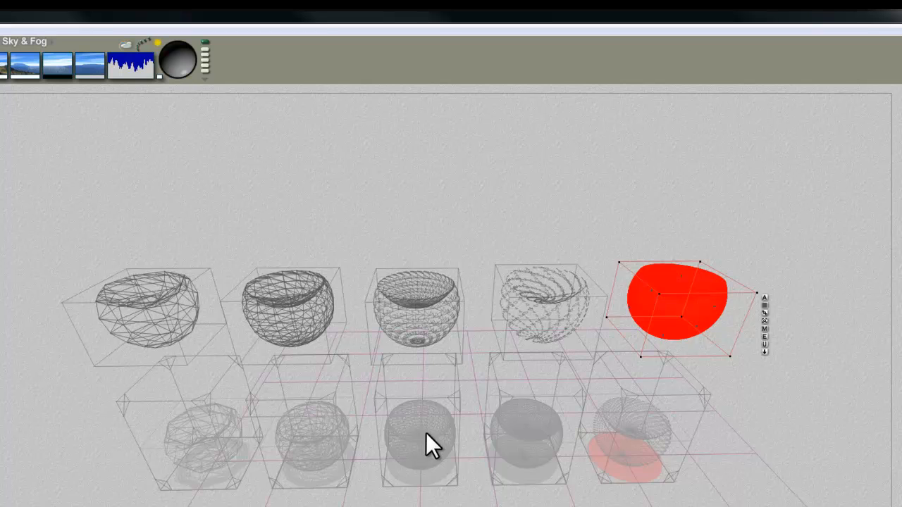
mouse_move(345, 440)
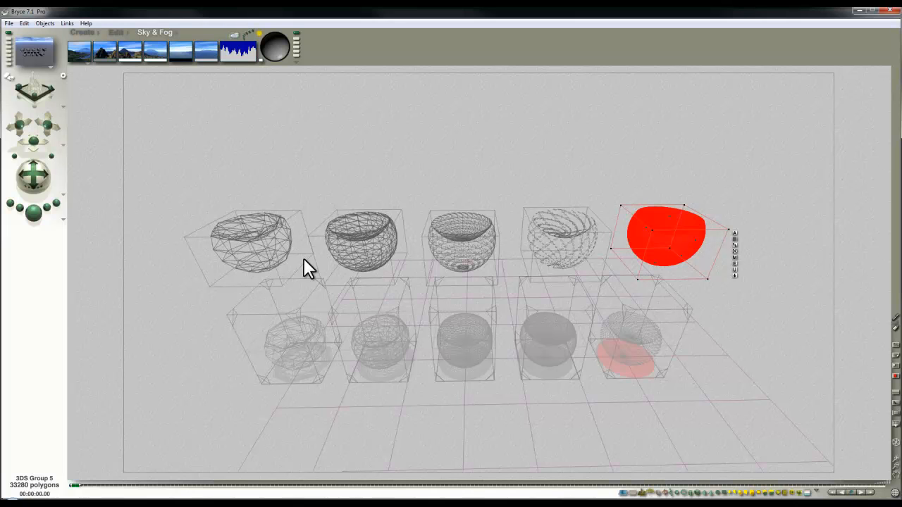
mouse_move(280, 271)
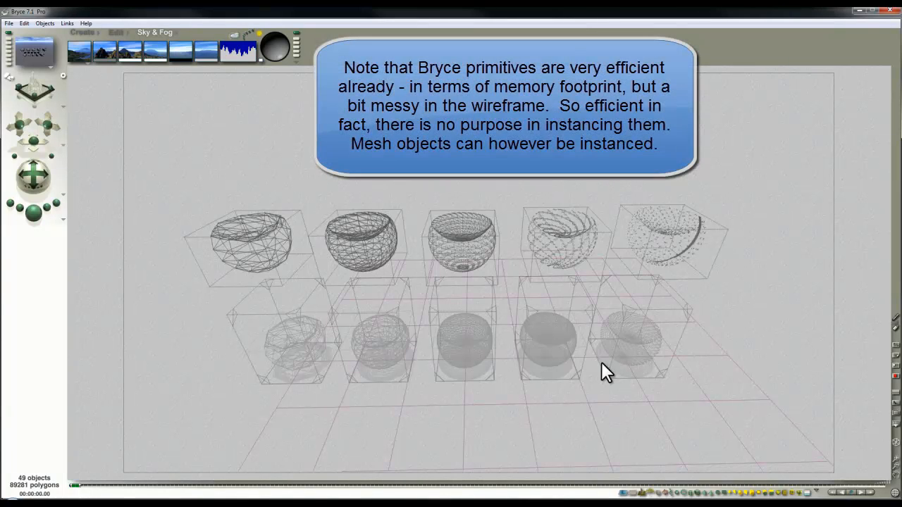
mouse_move(622, 293)
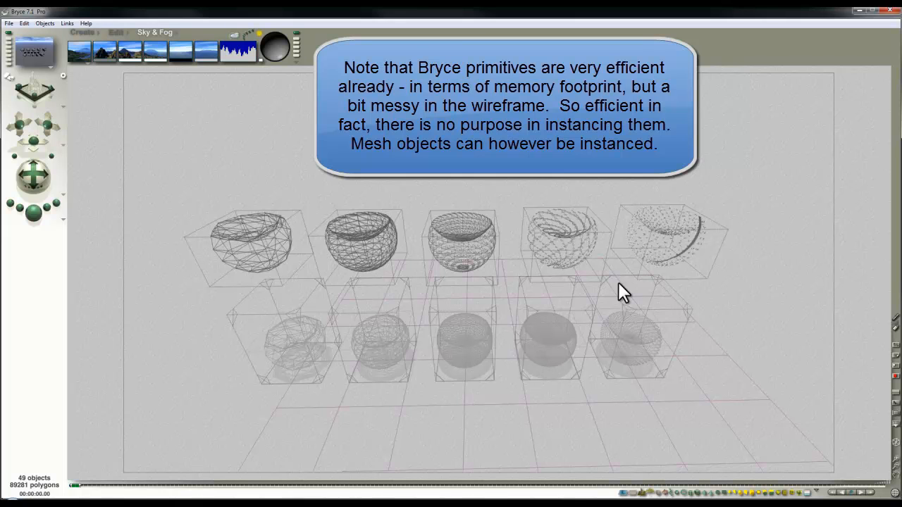
mouse_move(544, 262)
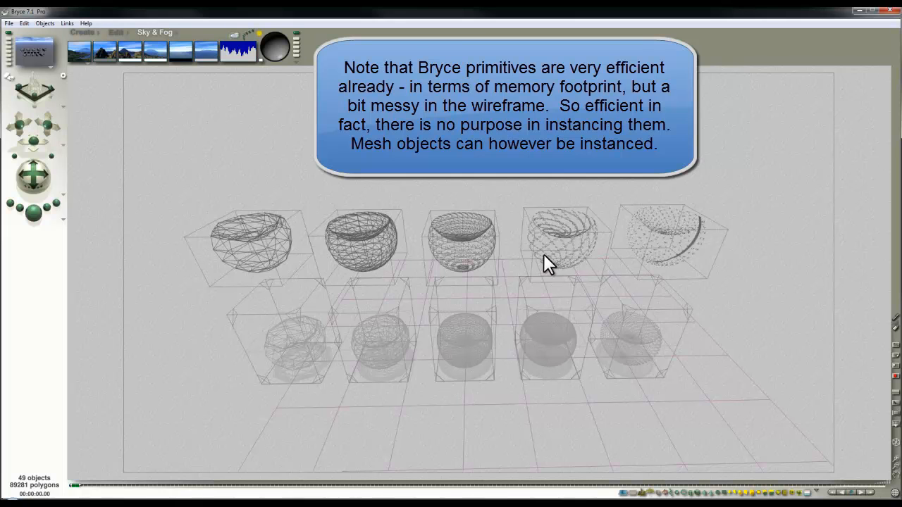
mouse_move(473, 277)
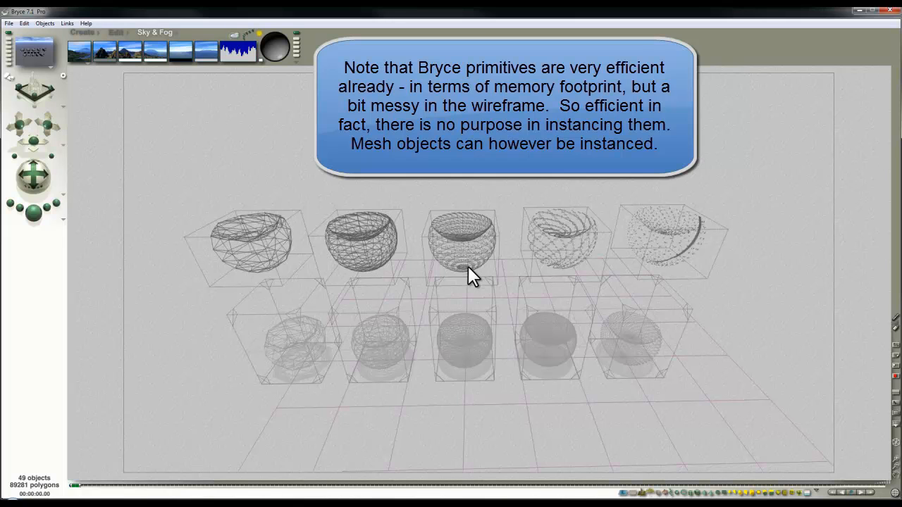
mouse_move(121, 254)
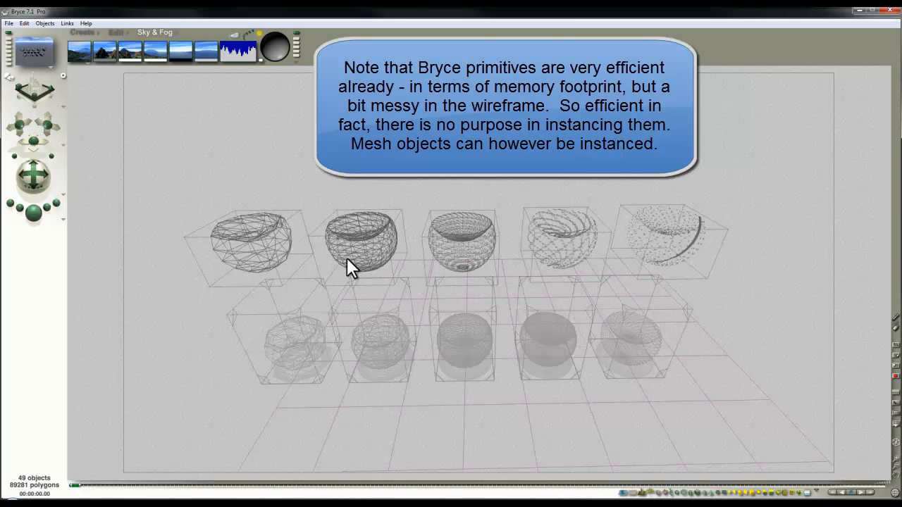
mouse_move(290, 274)
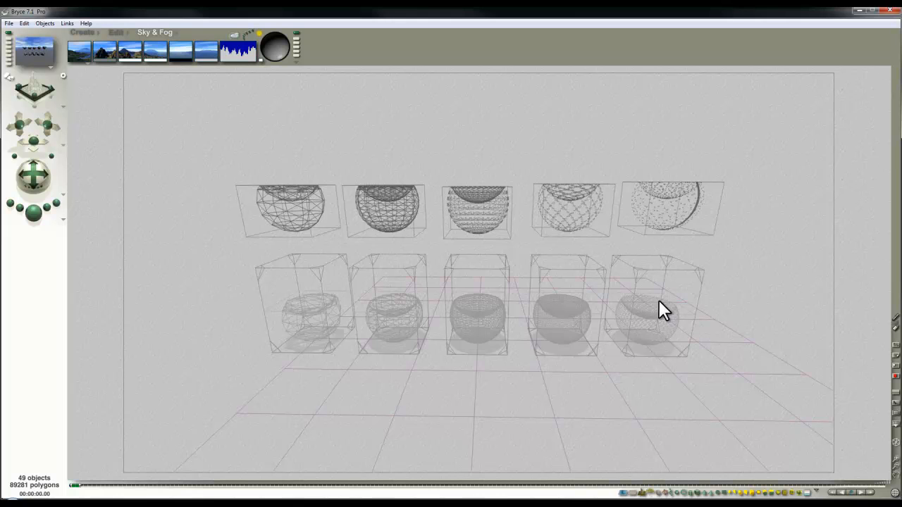
mouse_move(446, 244)
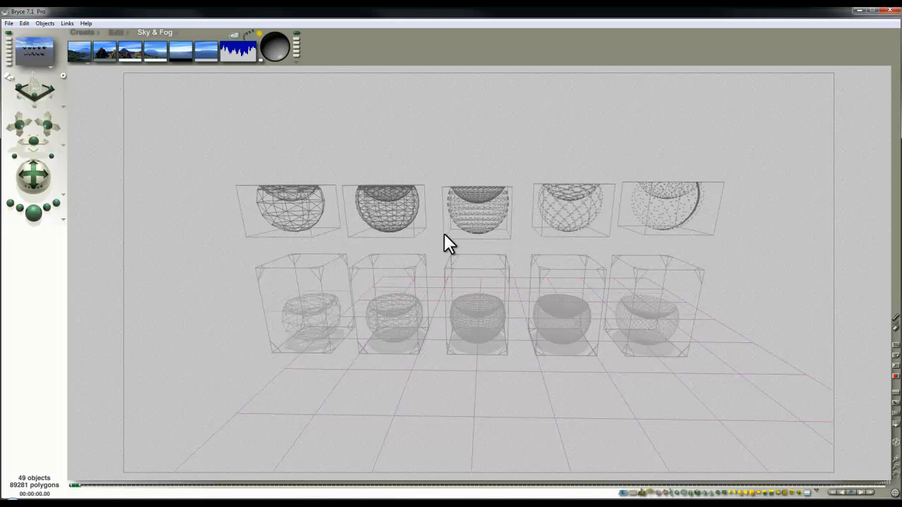
mouse_move(536, 150)
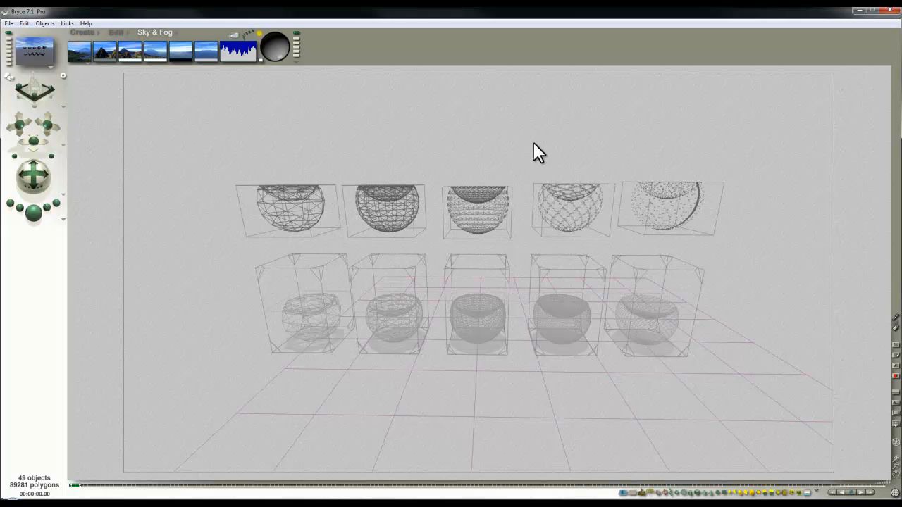
mouse_move(405, 196)
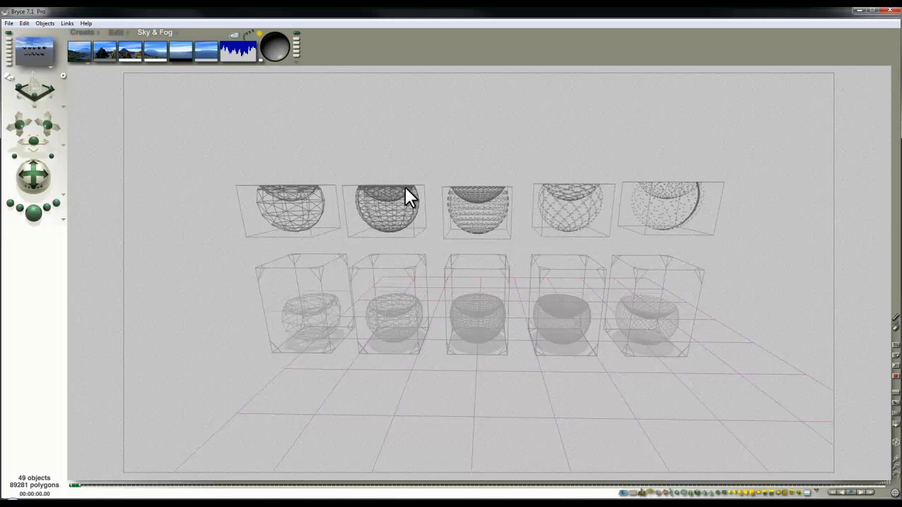
mouse_move(452, 192)
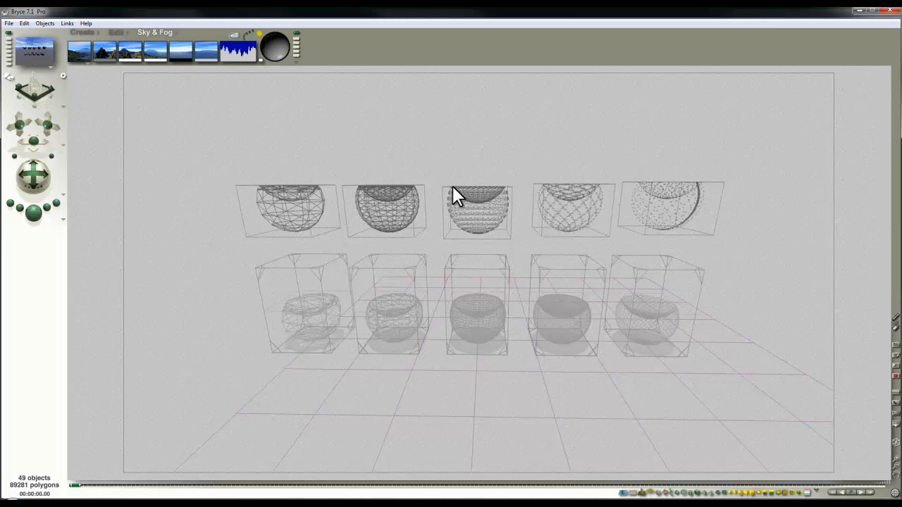
mouse_move(697, 191)
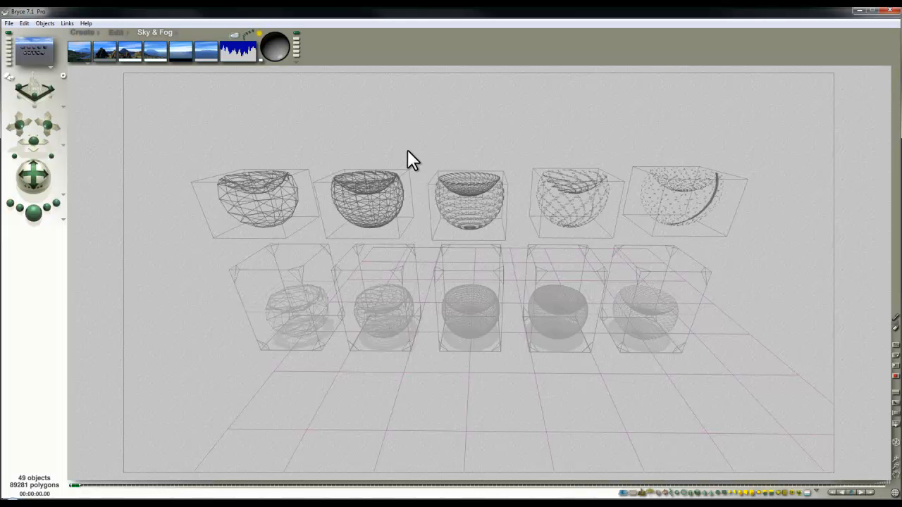
mouse_move(427, 138)
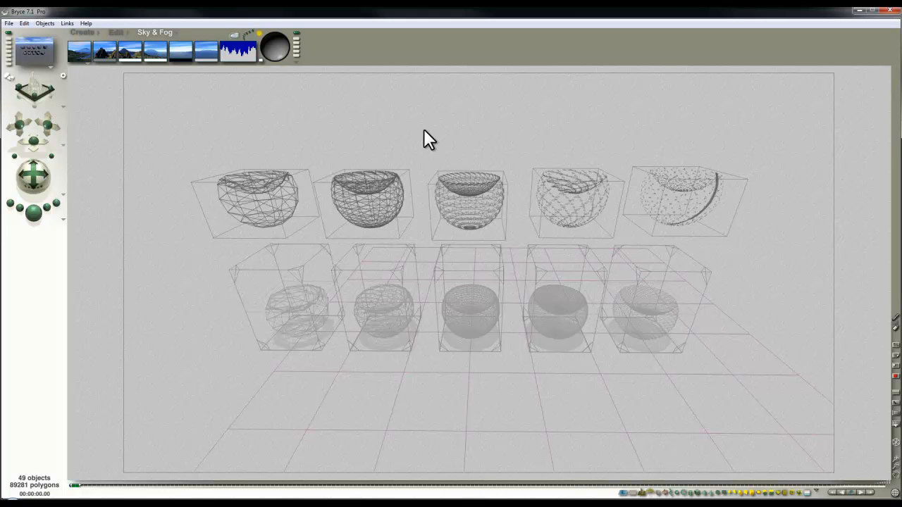
mouse_move(408, 148)
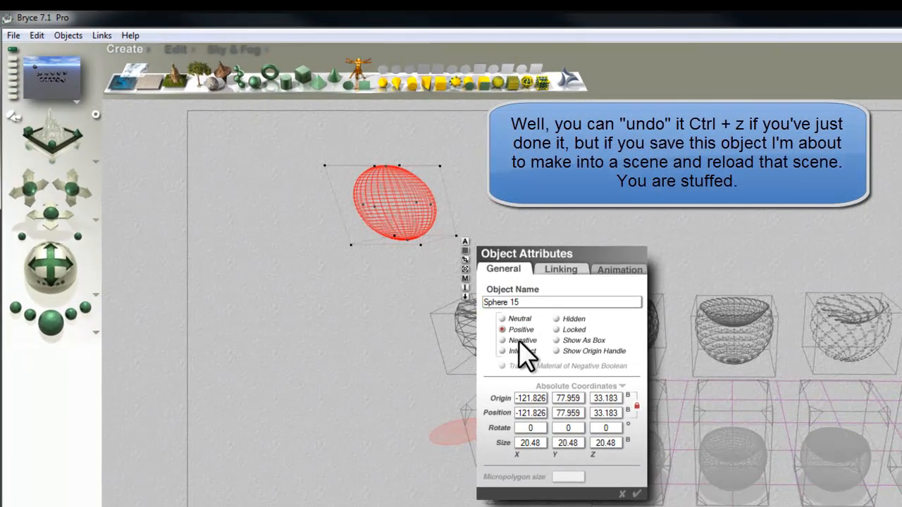
- Add a second overlapping sphere onto Sphere 15 to form a stacked pair
click(621, 493)
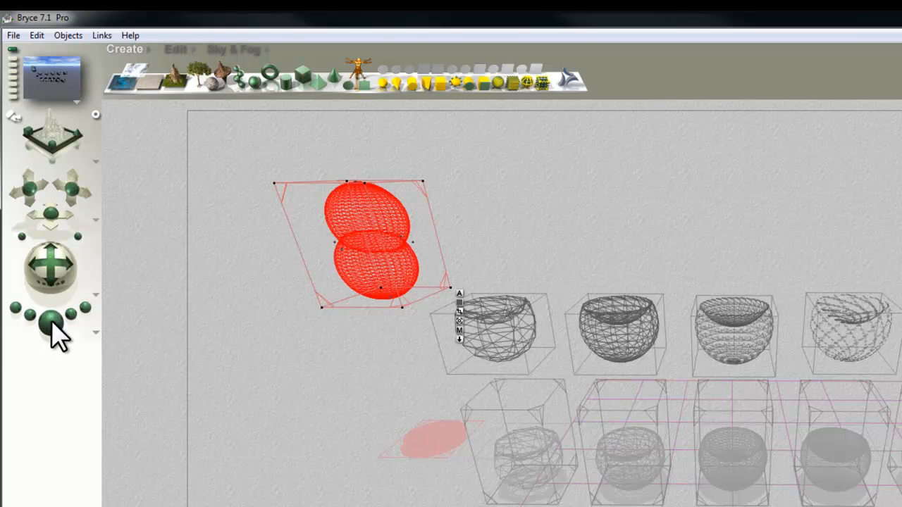
mouse_move(359, 275)
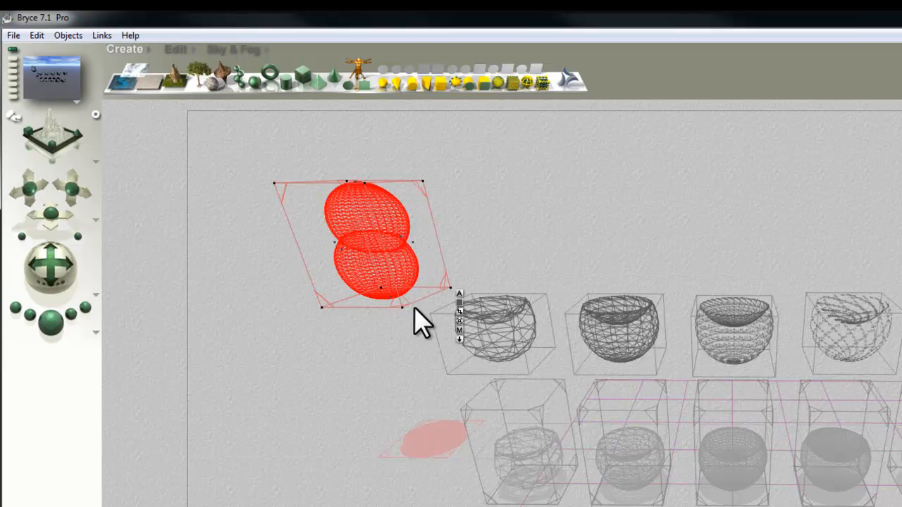
mouse_move(419, 317)
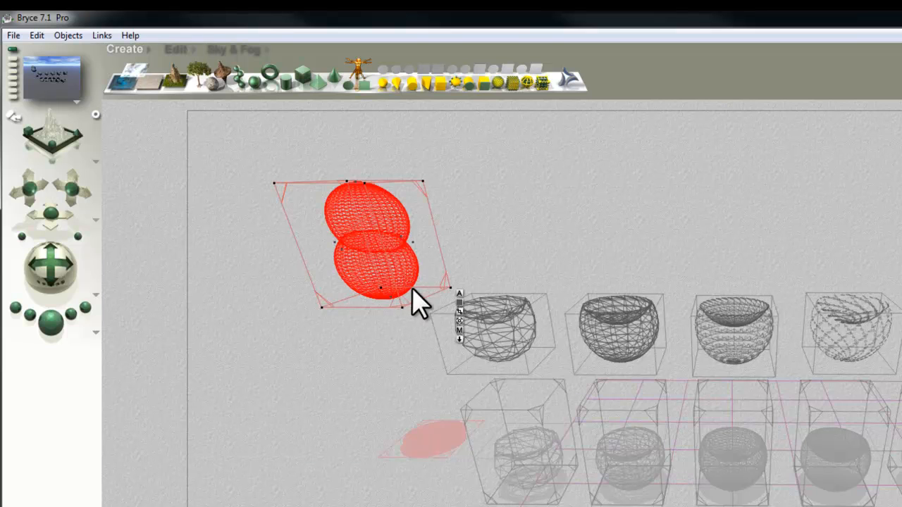
mouse_move(479, 275)
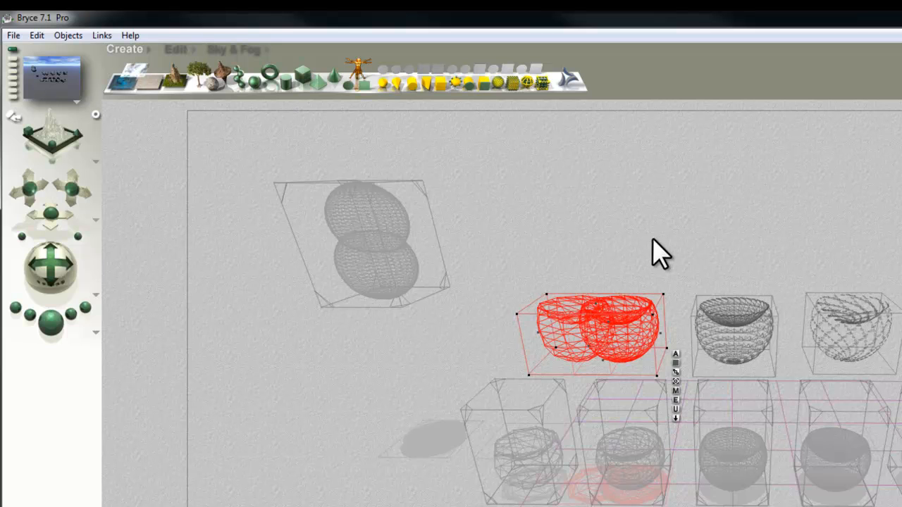
mouse_move(423, 271)
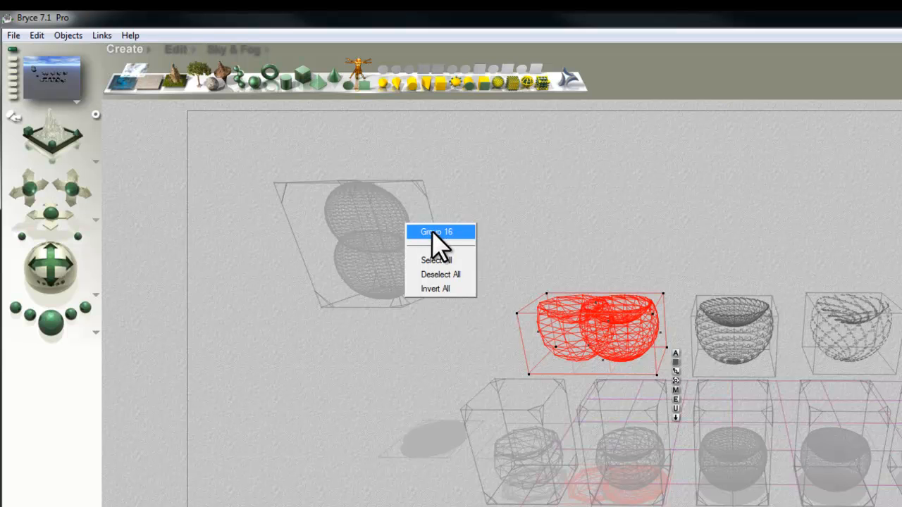
- Select an object in the scene to reposition the stacked sphere pair, Group 16
click(439, 232)
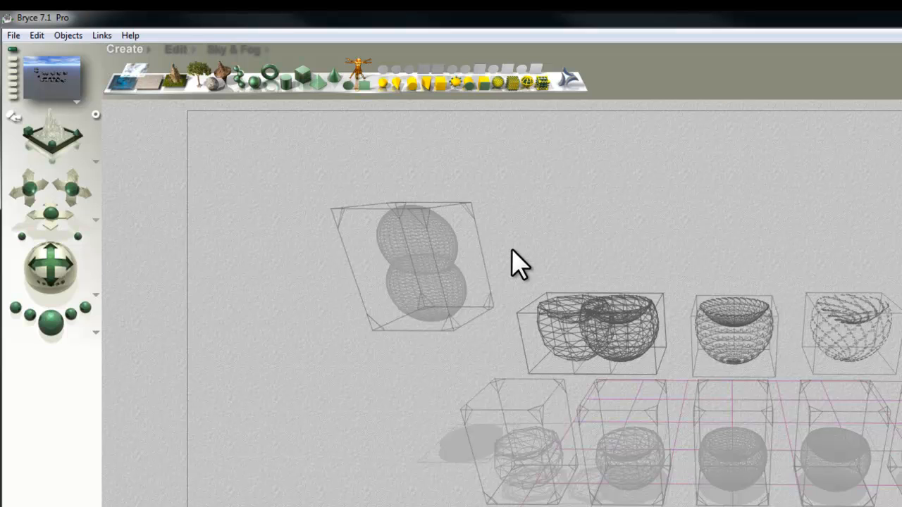
mouse_move(527, 257)
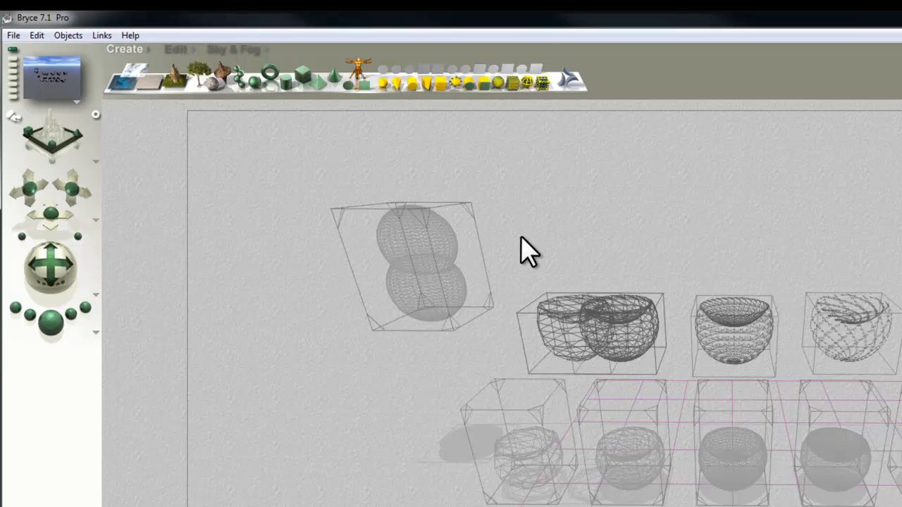
mouse_move(570, 261)
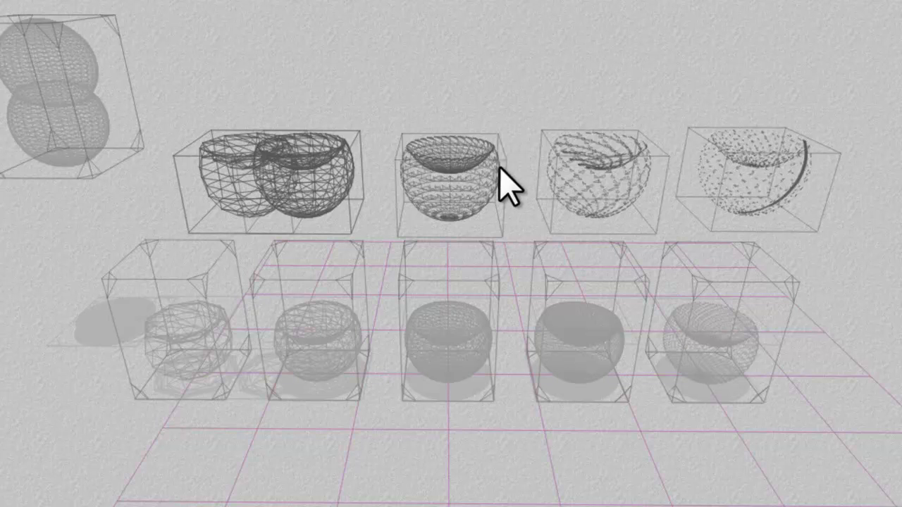
click(447, 183)
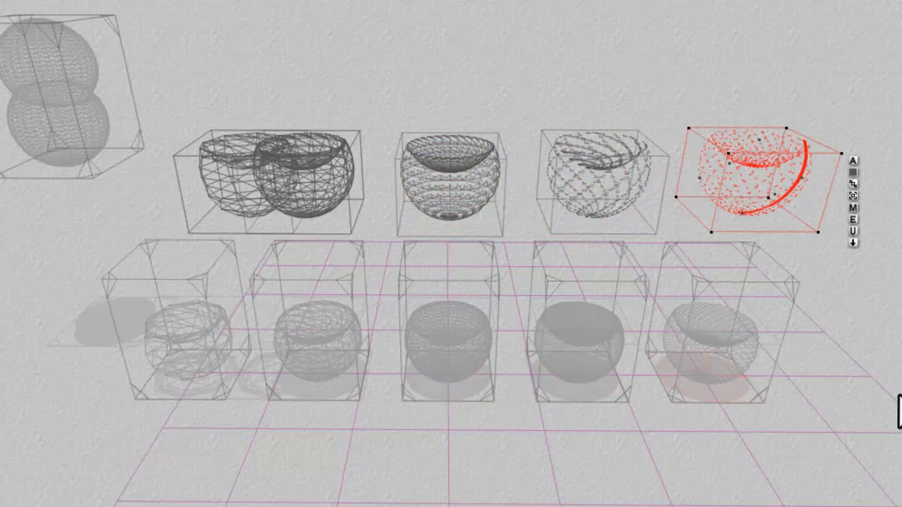
right_click(591, 204)
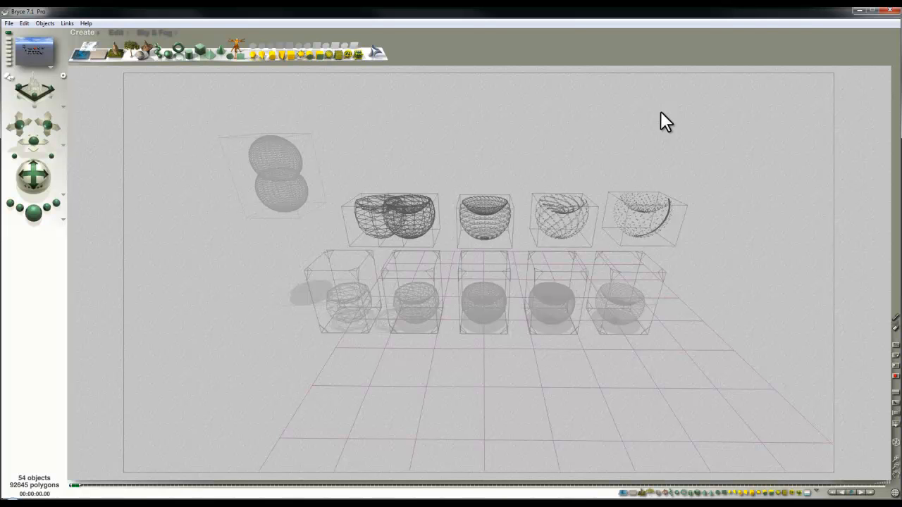
mouse_move(649, 138)
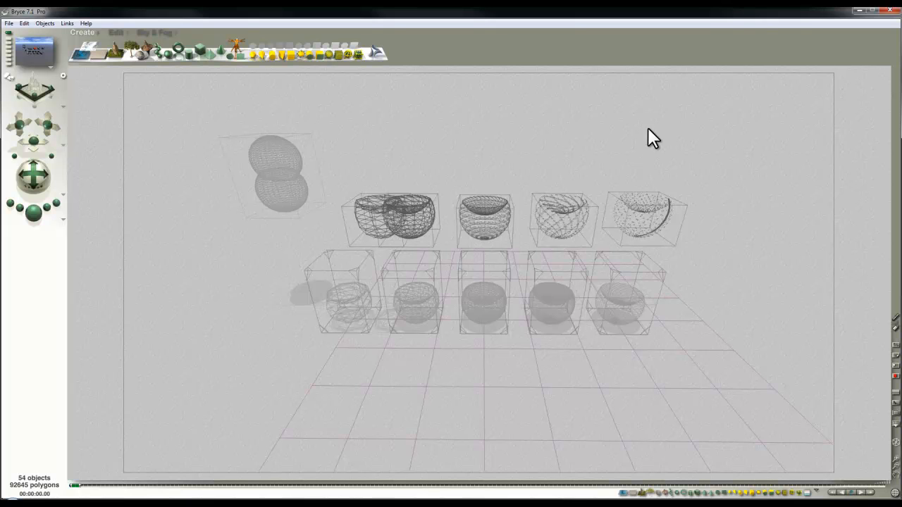